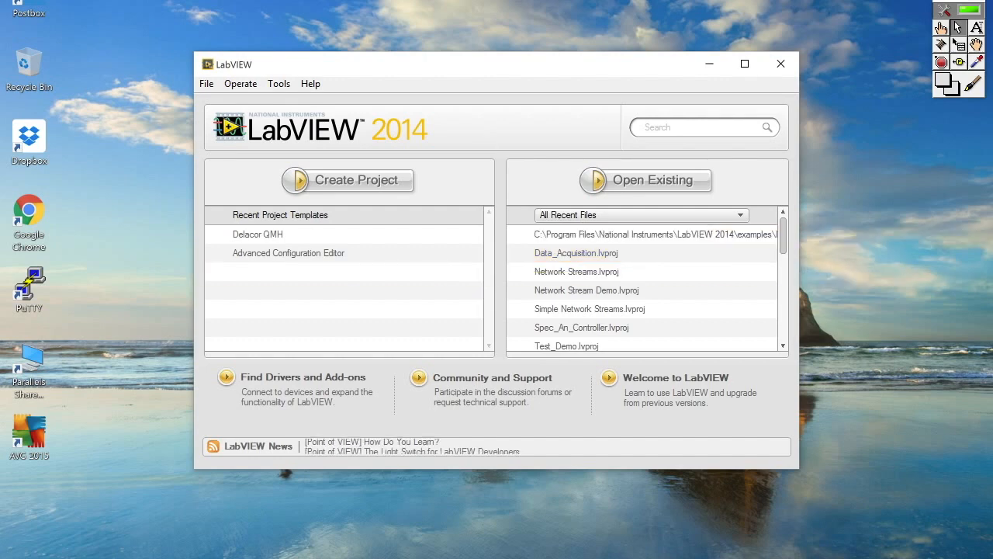
Search the shipped examples for 'dqmh' and open DQMH Fundamentals - Thermal Chamber.lvproj.
{"action": "left_click", "coordinate": [317, 84]}
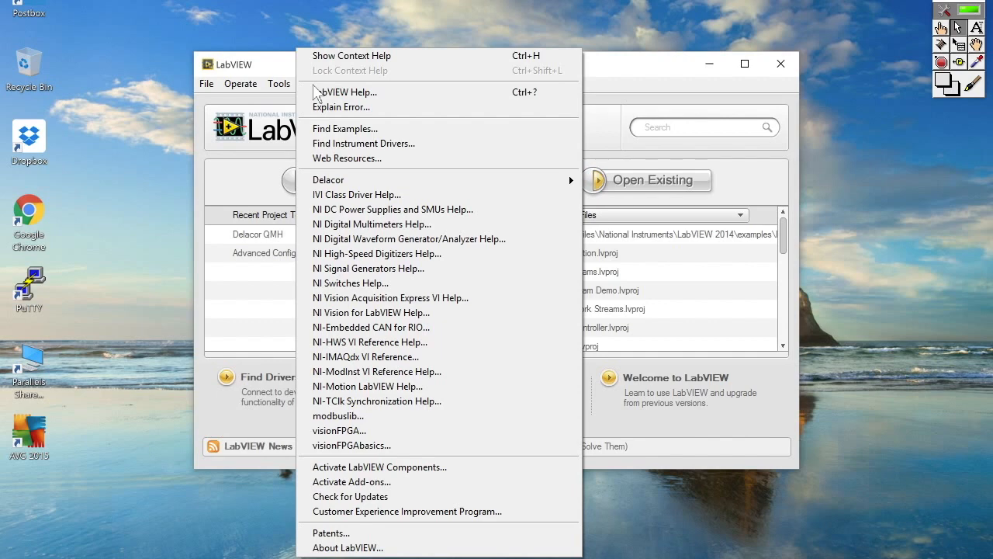
{"action": "mouse_move", "coordinate": [344, 128]}
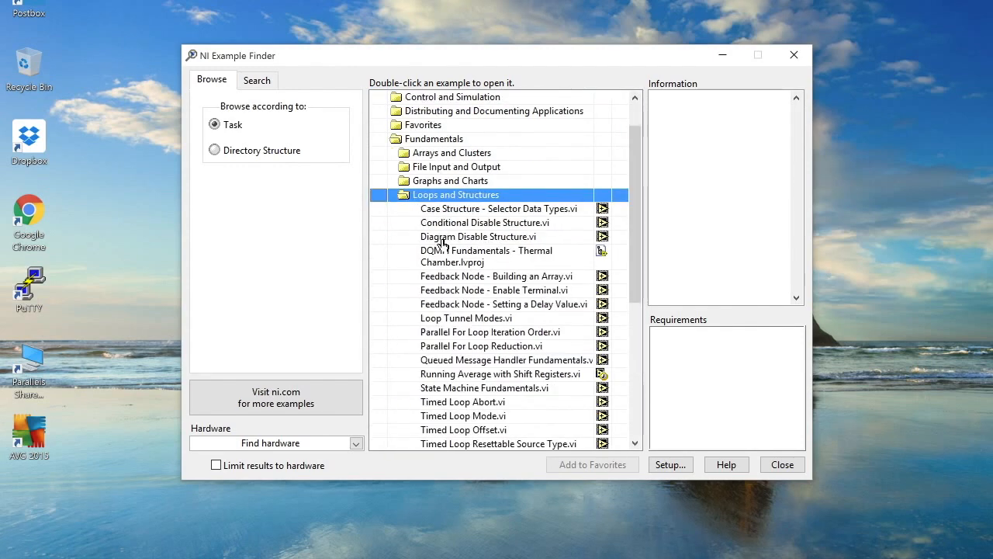
{"action": "left_click", "coordinate": [257, 80]}
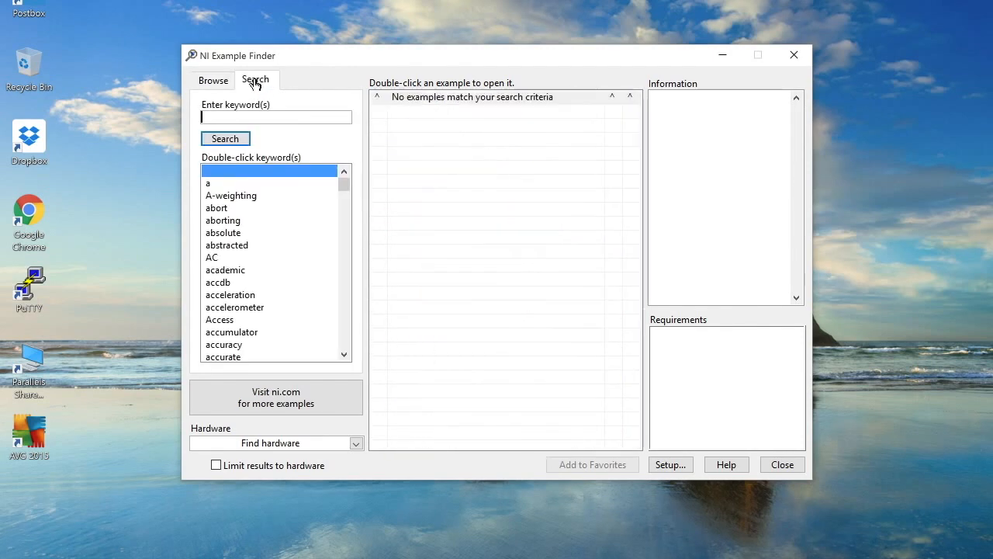
{"action": "type", "text": "dqmh"}
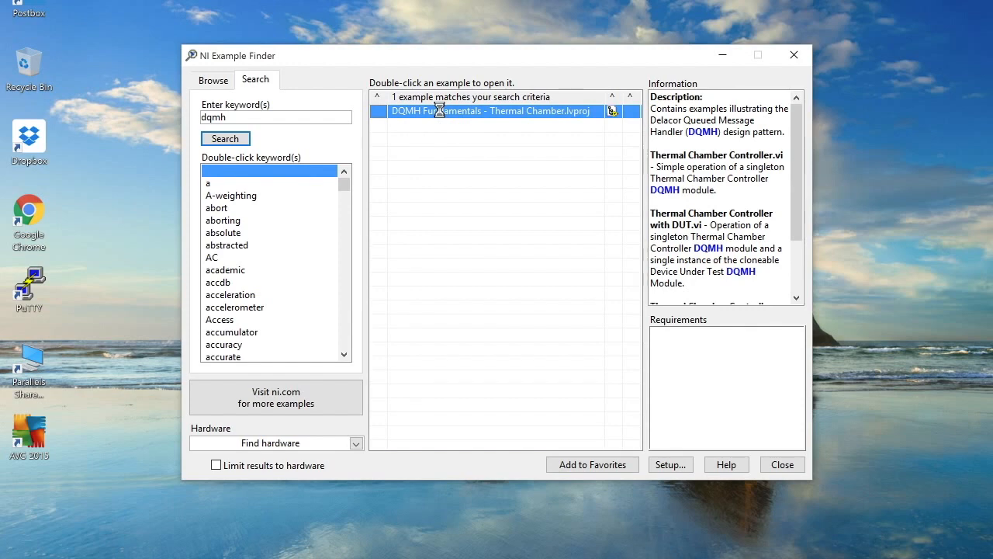
{"action": "double_click", "coordinate": [490, 111]}
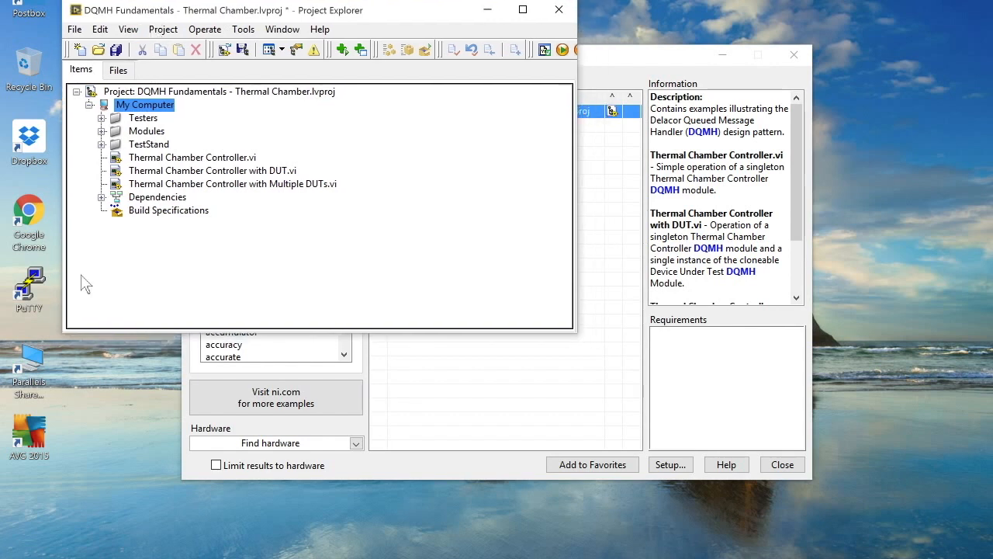
{"action": "mouse_move", "coordinate": [118, 332]}
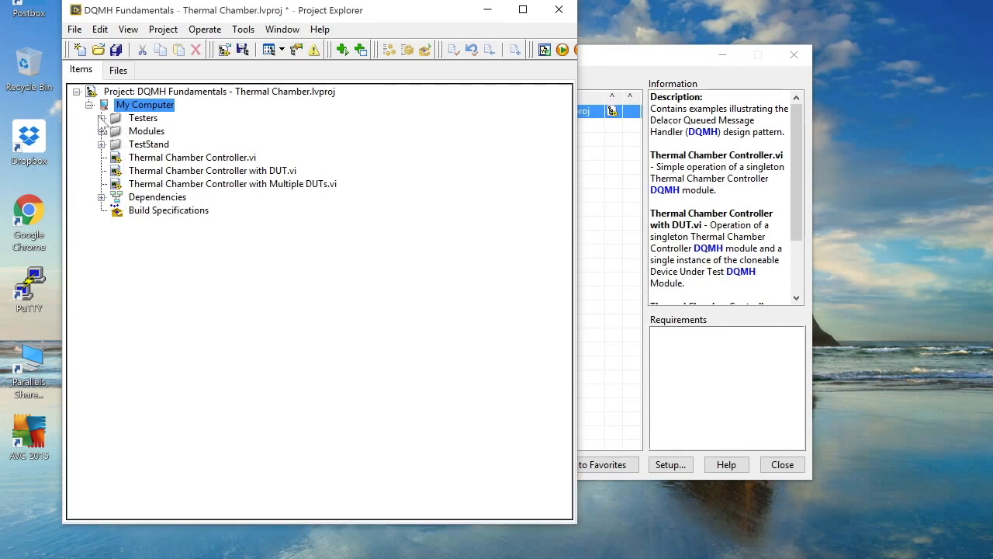
Expand the Modules and Testers folders and select the Thermal Chamber Controller API tester.
{"action": "left_click", "coordinate": [102, 130]}
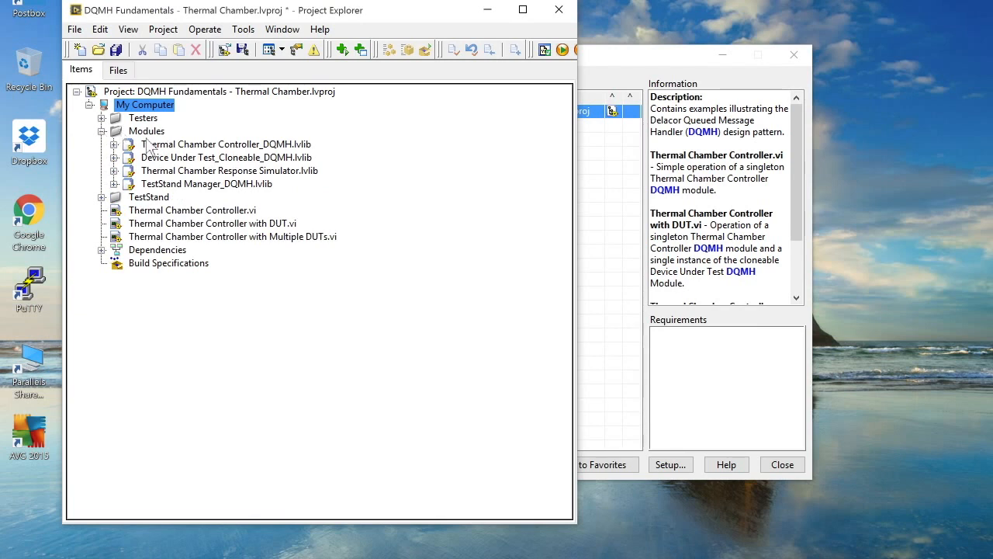
{"action": "mouse_move", "coordinate": [173, 151]}
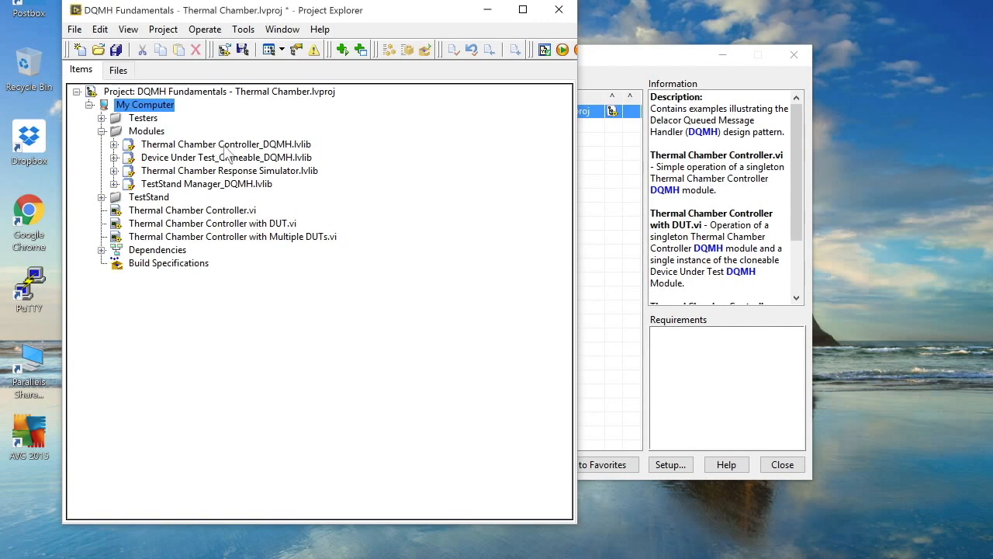
{"action": "mouse_move", "coordinate": [234, 169]}
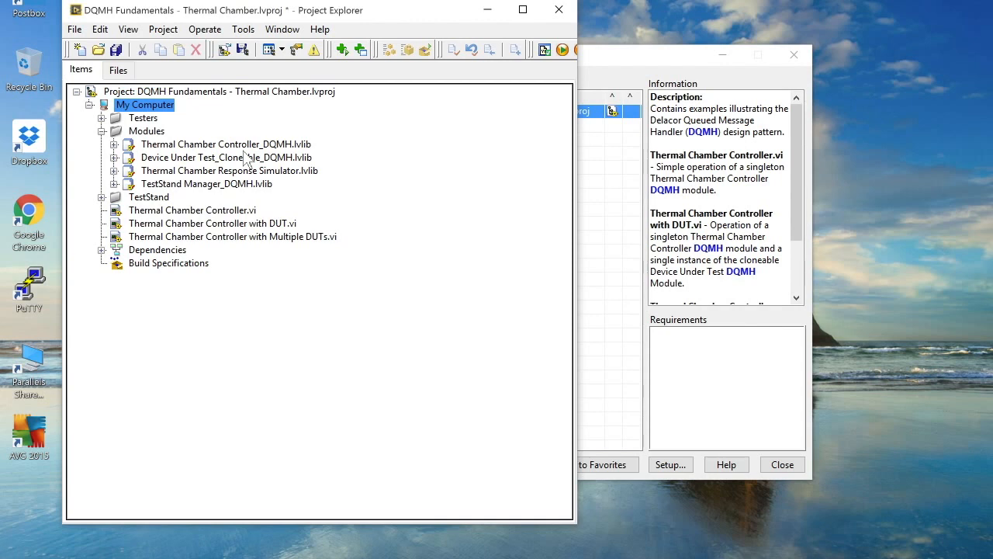
{"action": "left_click", "coordinate": [102, 117]}
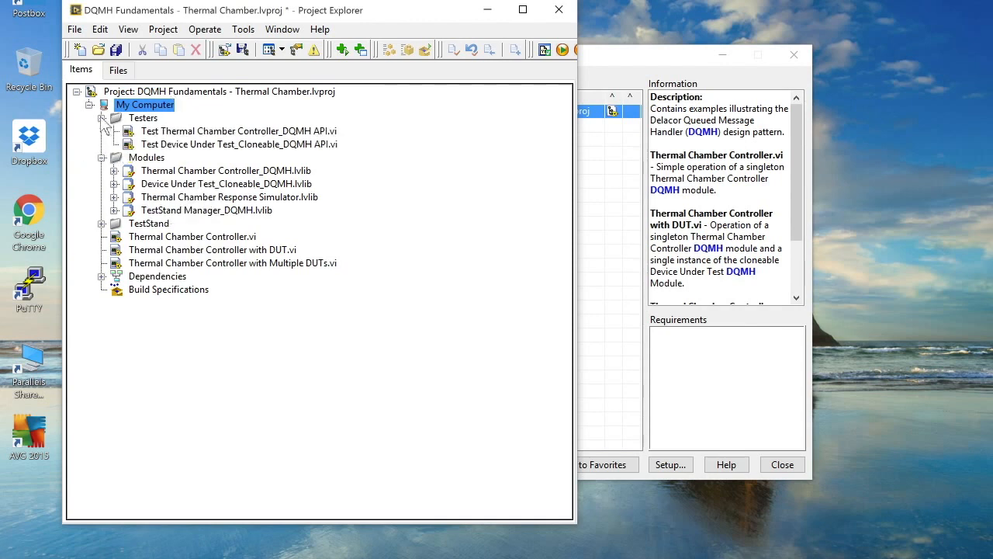
{"action": "mouse_move", "coordinate": [184, 144]}
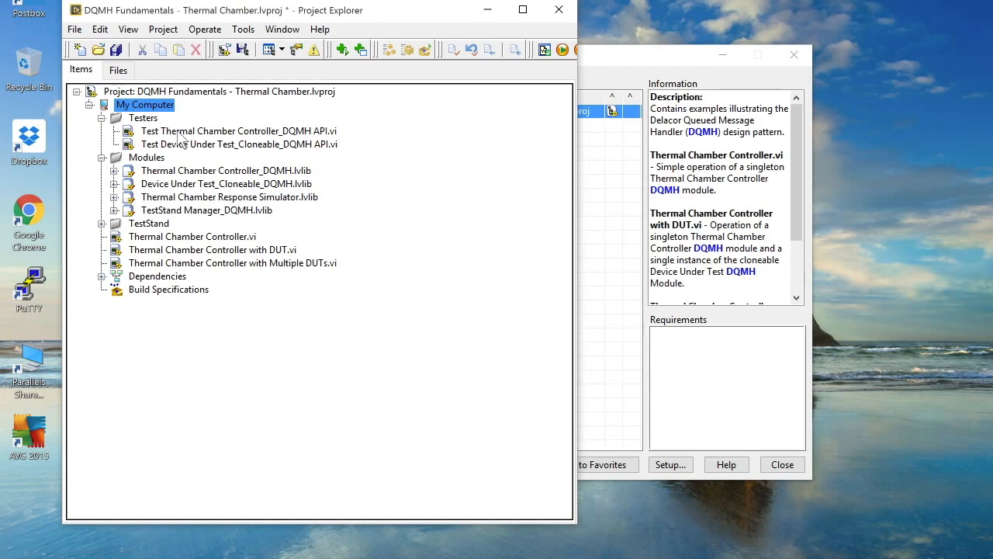
{"action": "mouse_move", "coordinate": [206, 136]}
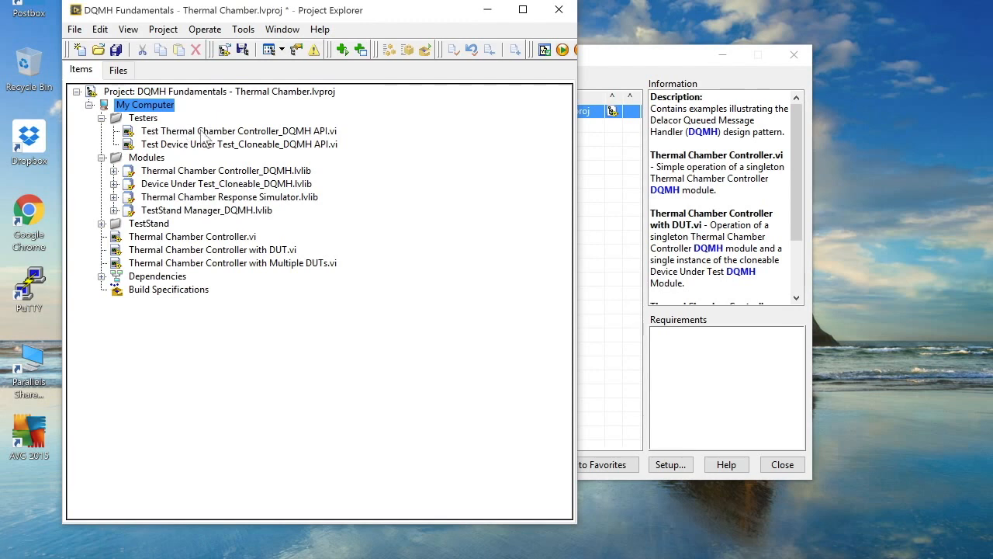
{"action": "left_click", "coordinate": [233, 131]}
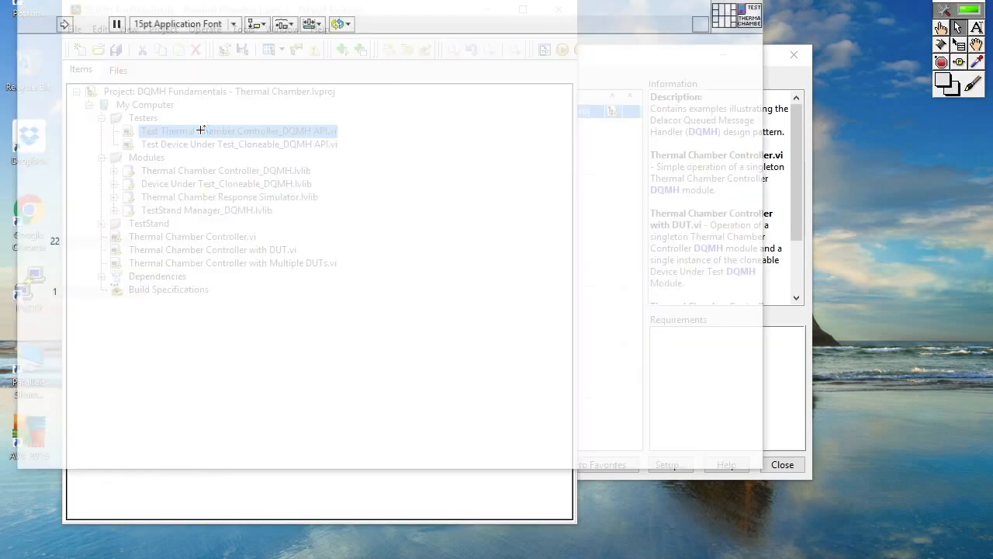
Launch Test Thermal Chamber Controller_DQMH API.vi, start the module, and place its panel beside the tester.
{"action": "double_click", "coordinate": [232, 130]}
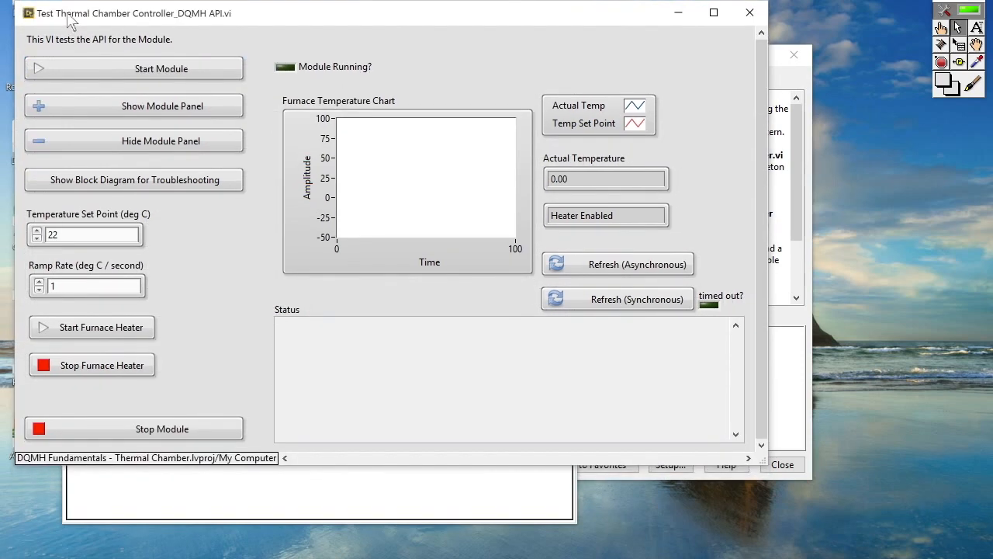
{"action": "left_click", "coordinate": [133, 68]}
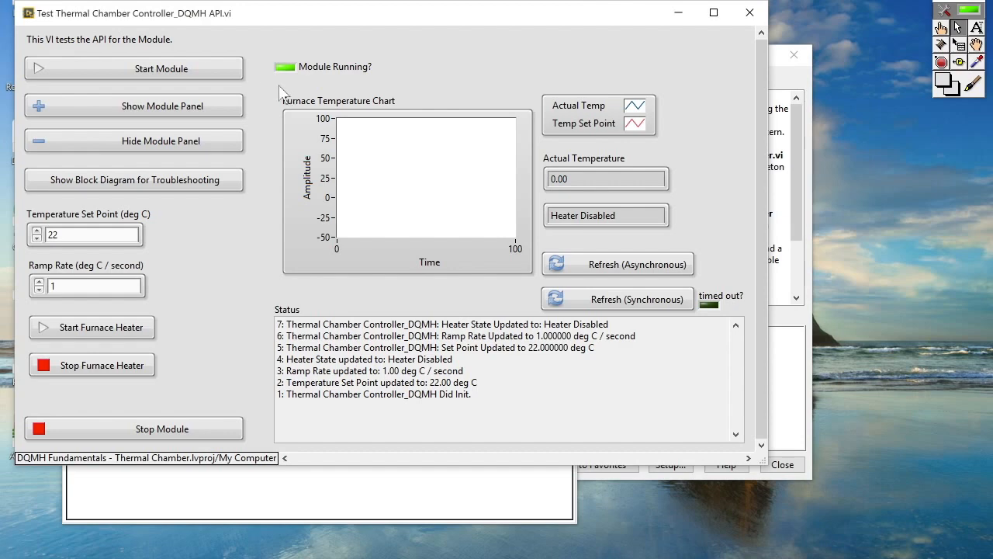
{"action": "left_click", "coordinate": [133, 105]}
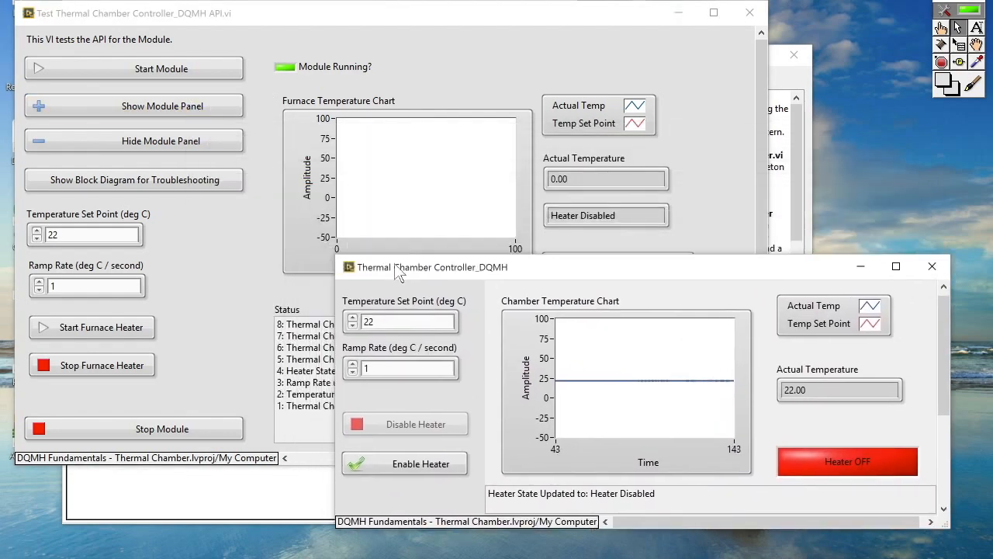
{"action": "left_click_drag", "start_coordinate": [425, 266], "coordinate": [458, 279]}
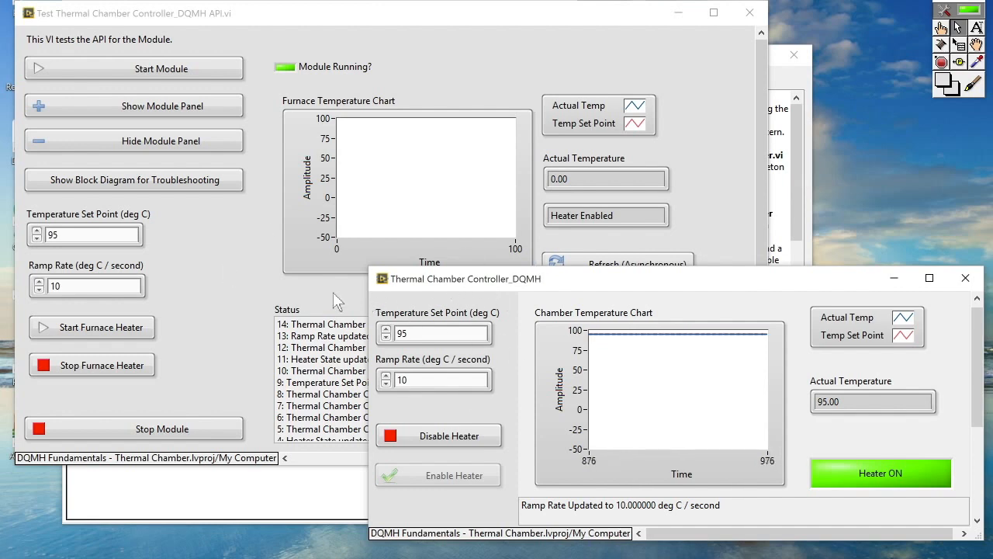
{"action": "mouse_move", "coordinate": [496, 308]}
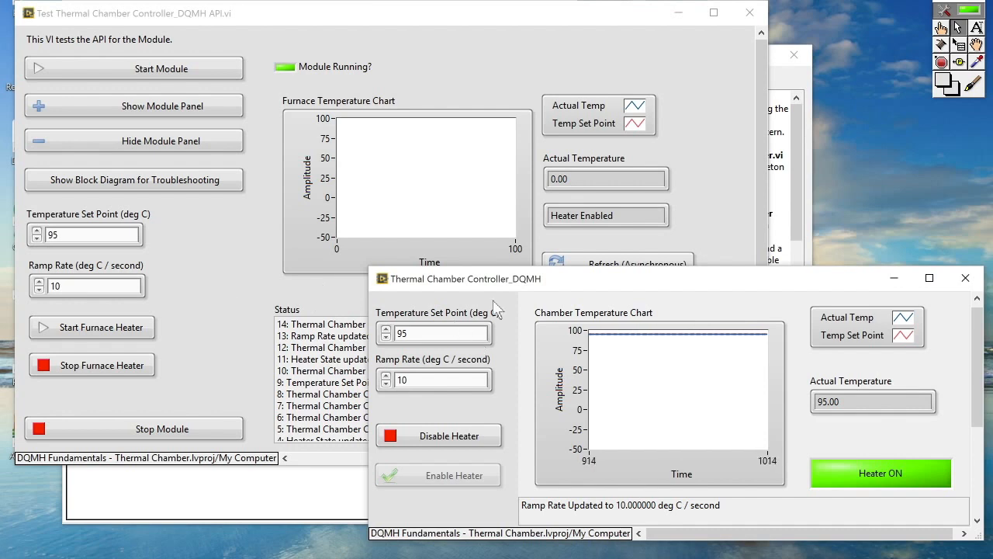
{"action": "mouse_move", "coordinate": [531, 321]}
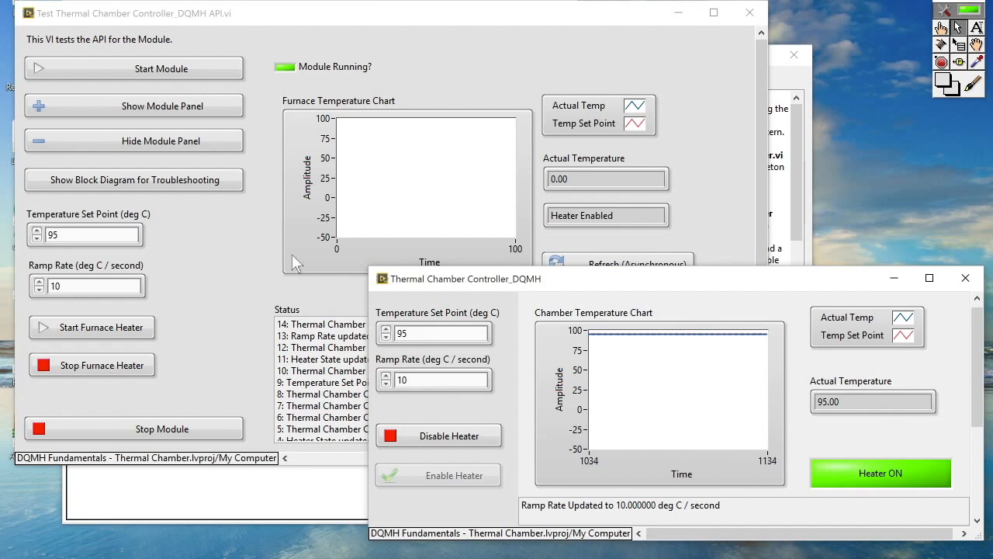
{"action": "mouse_move", "coordinate": [471, 292]}
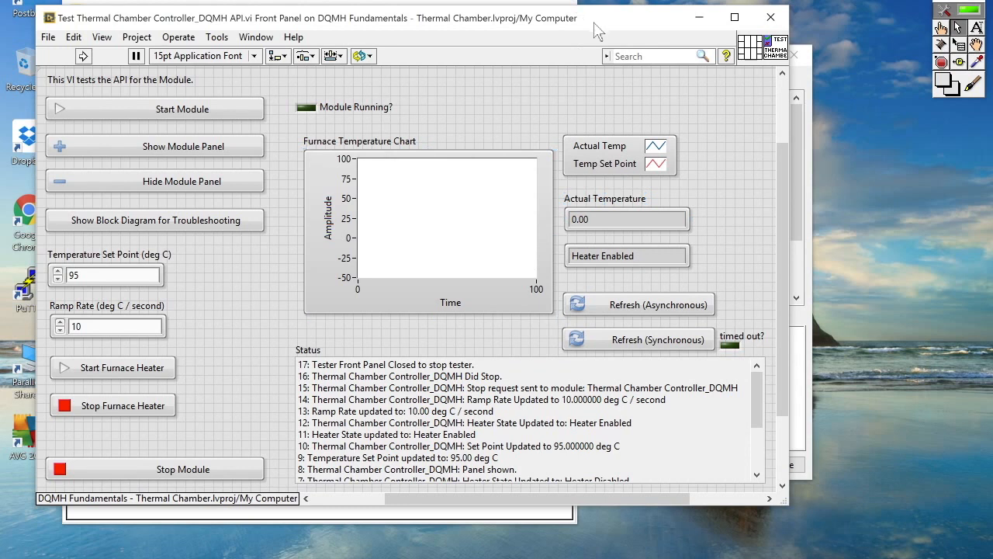
{"action": "mouse_move", "coordinate": [624, 78]}
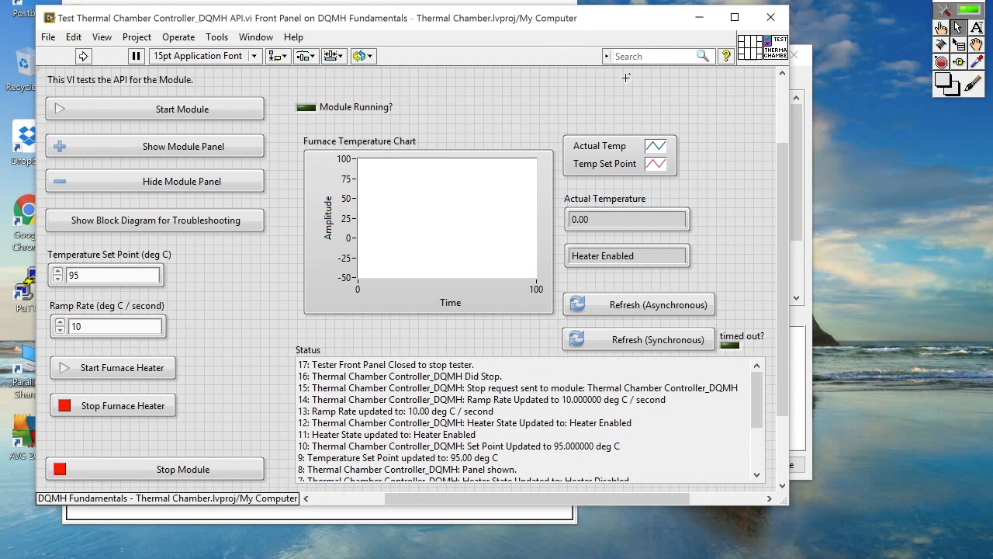
{"action": "mouse_move", "coordinate": [563, 27]}
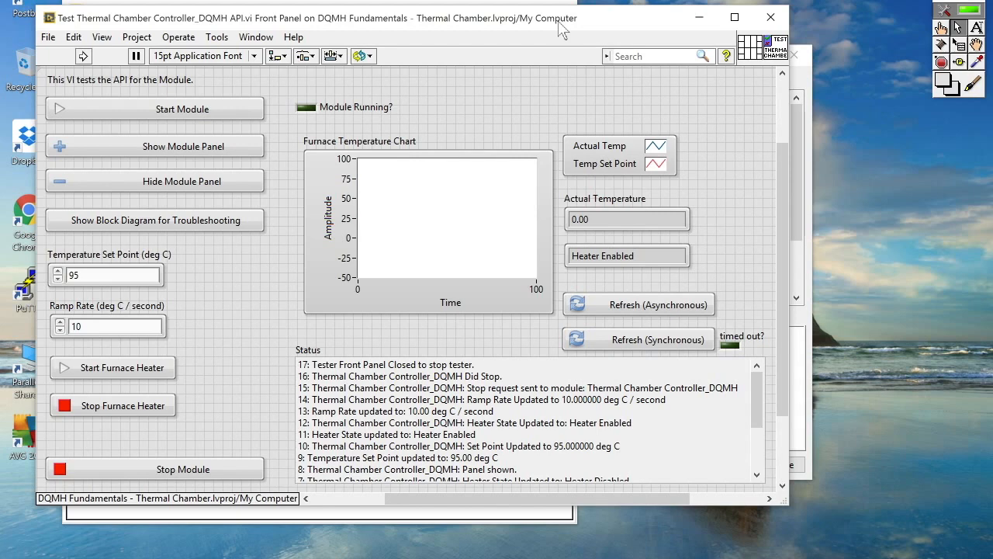
{"action": "mouse_move", "coordinate": [517, 32]}
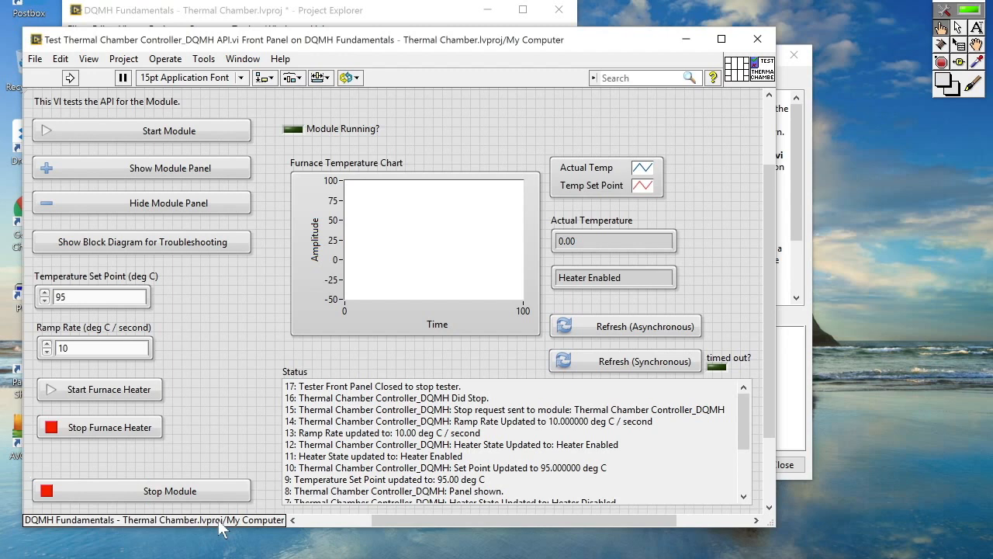
{"action": "mouse_move", "coordinate": [225, 527]}
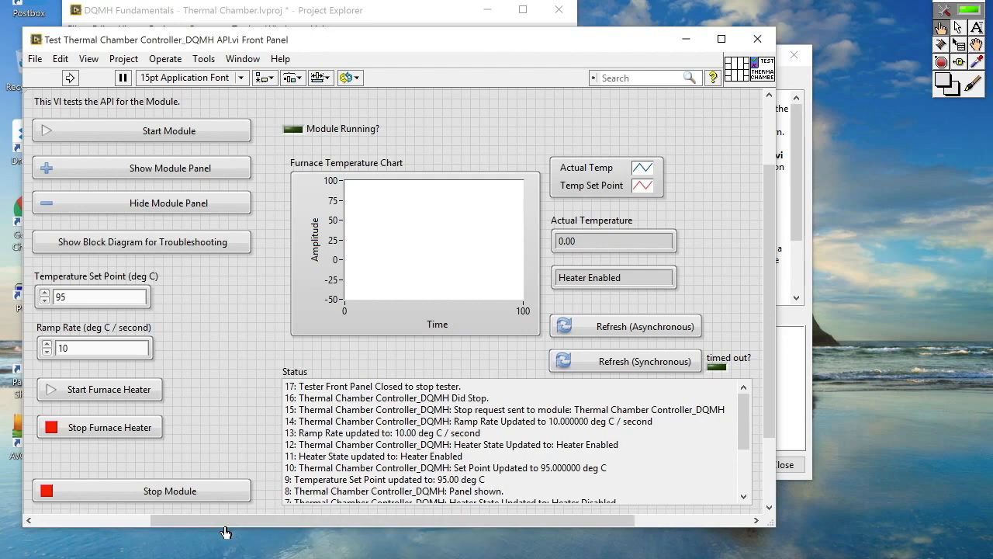
Bring the DQMH Fundamentals - Thermal Chamber Project Explorer back to the front.
{"action": "left_click", "coordinate": [169, 491]}
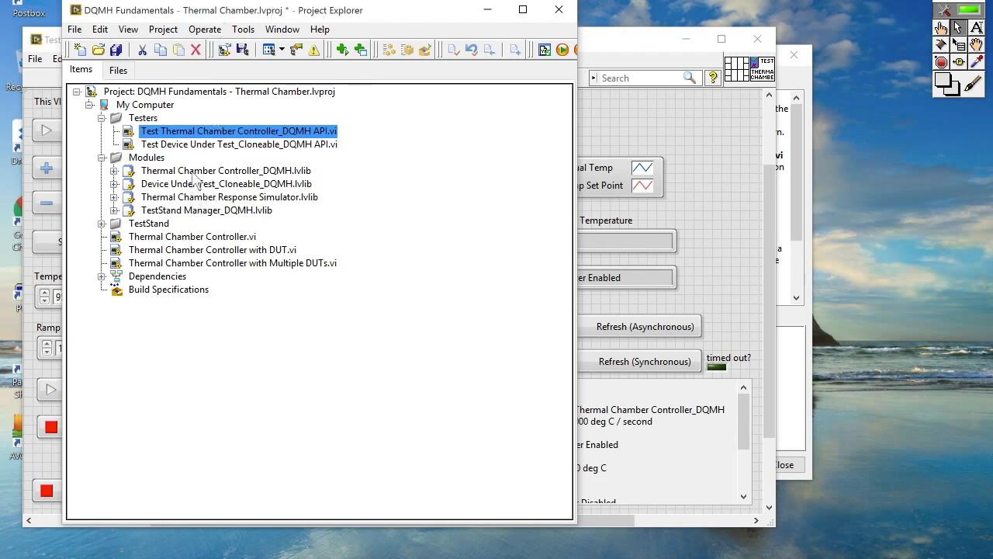
{"action": "mouse_move", "coordinate": [186, 161]}
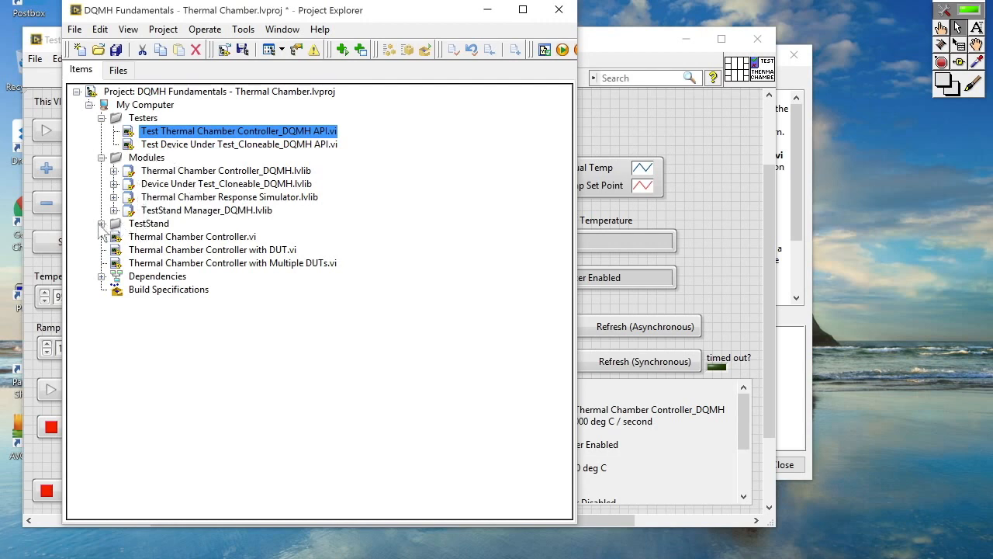
Expand the TestStand folder and open TestStand Thermal Chamber Controller Example.seq in TestStand.
{"action": "left_click", "coordinate": [102, 224]}
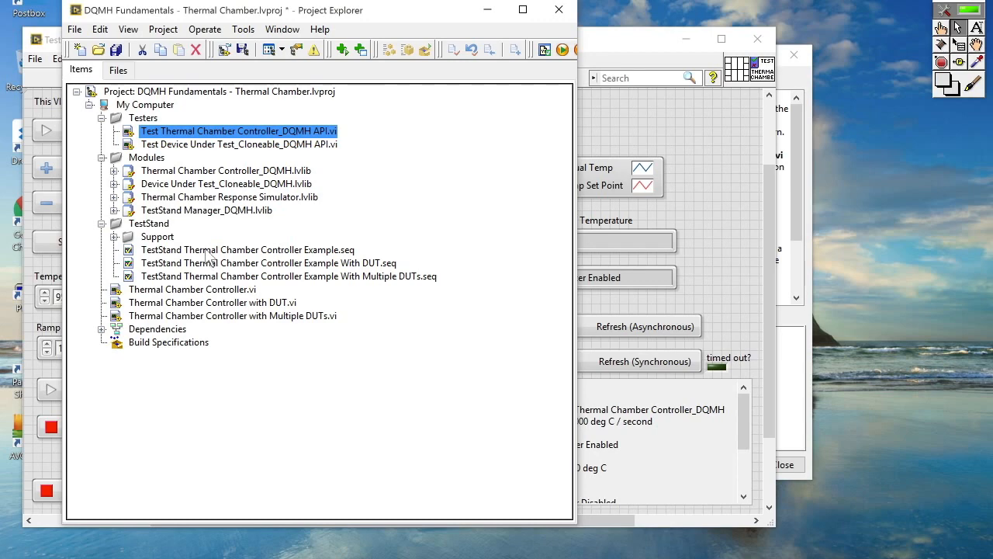
{"action": "left_click", "coordinate": [247, 249]}
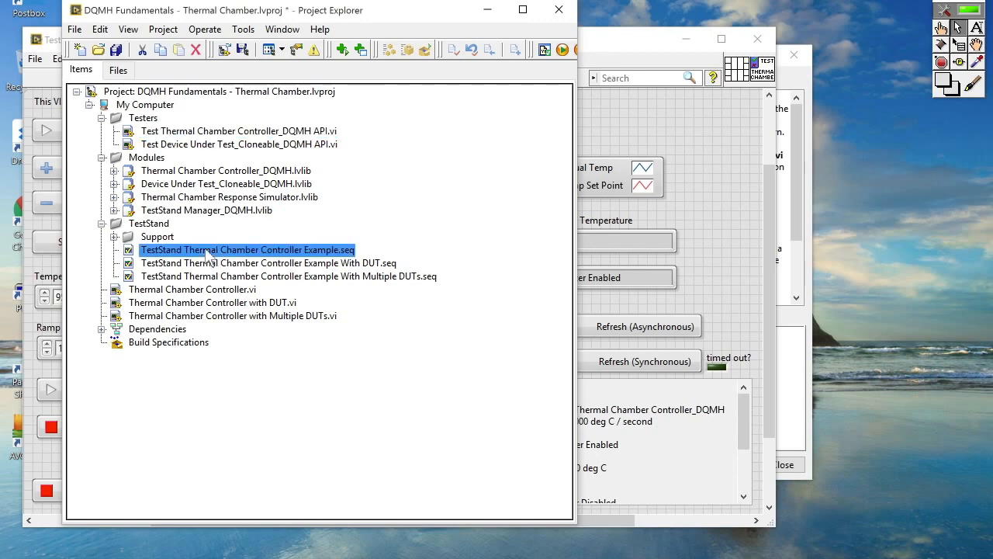
{"action": "double_click", "coordinate": [247, 249]}
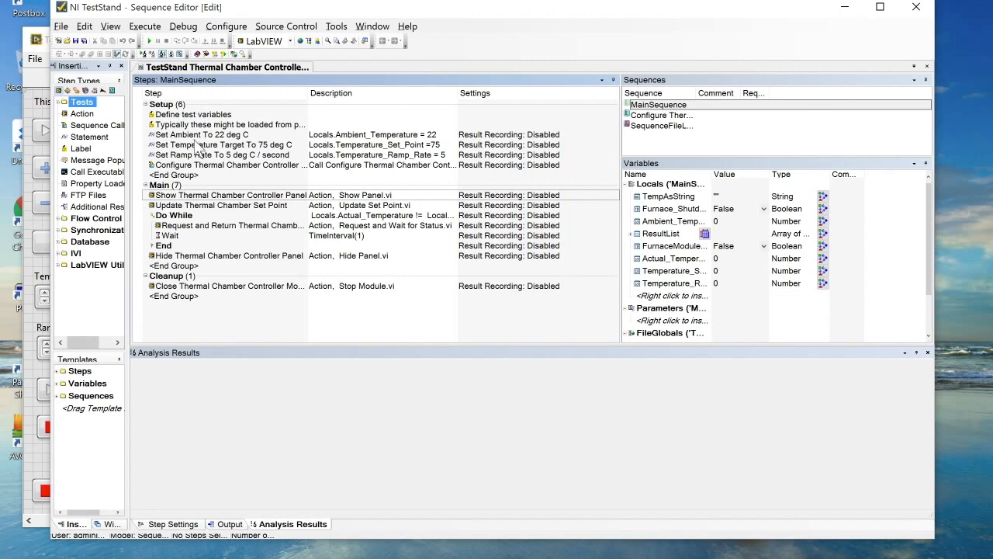
{"action": "left_click", "coordinate": [217, 154]}
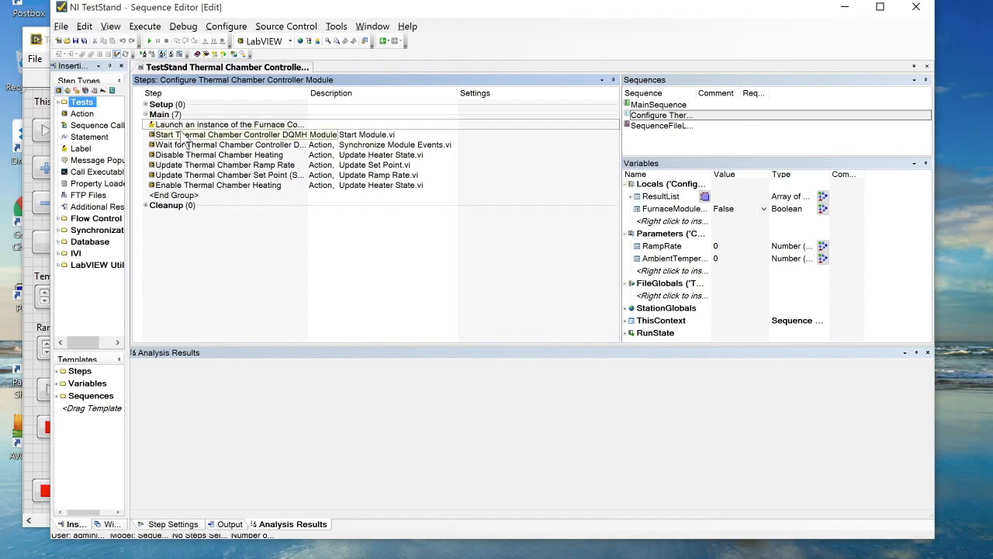
{"action": "left_click", "coordinate": [225, 144]}
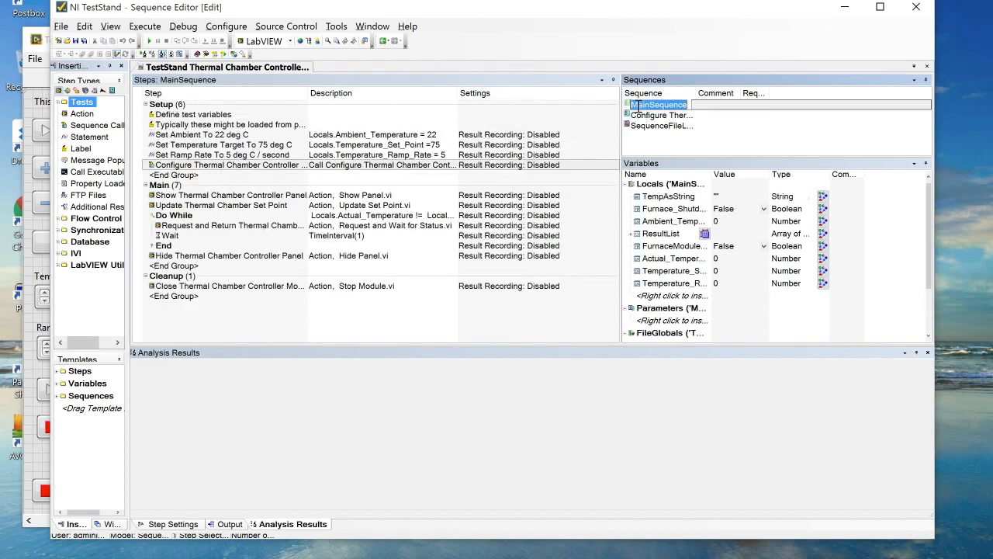
{"action": "left_click", "coordinate": [231, 225]}
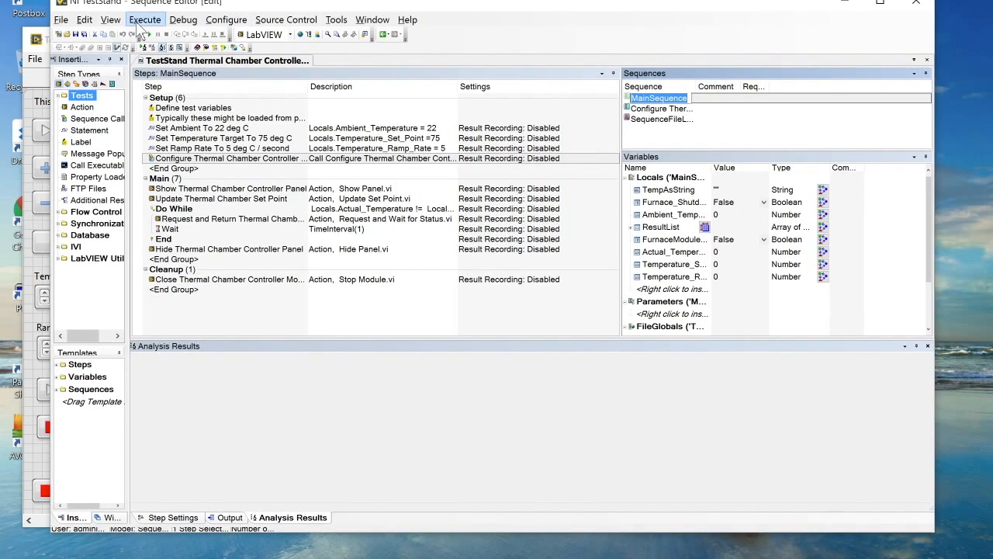
Run Test UUTs on the thermal chamber sequence with serial number 12345.
{"action": "left_click", "coordinate": [146, 20]}
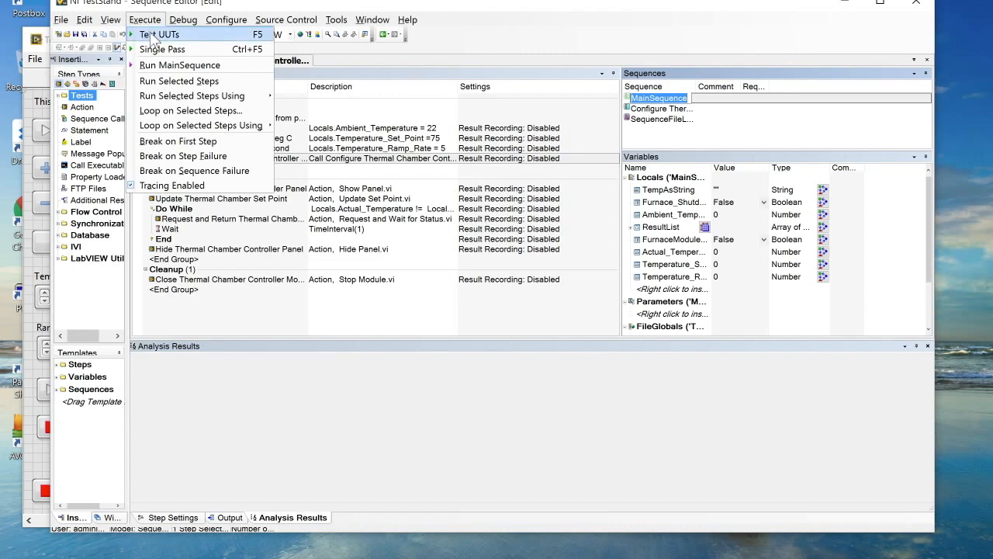
{"action": "left_click", "coordinate": [163, 36]}
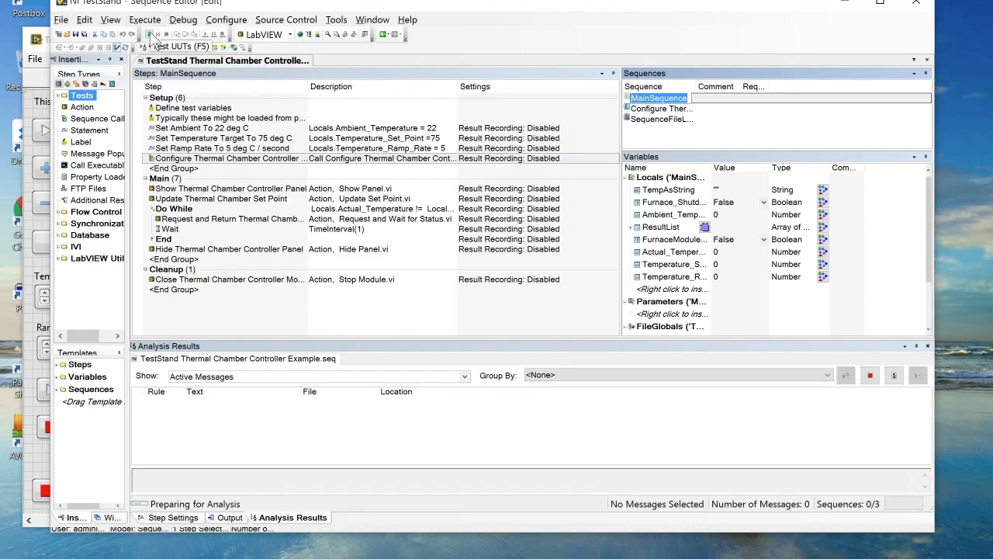
{"action": "left_click", "coordinate": [151, 34]}
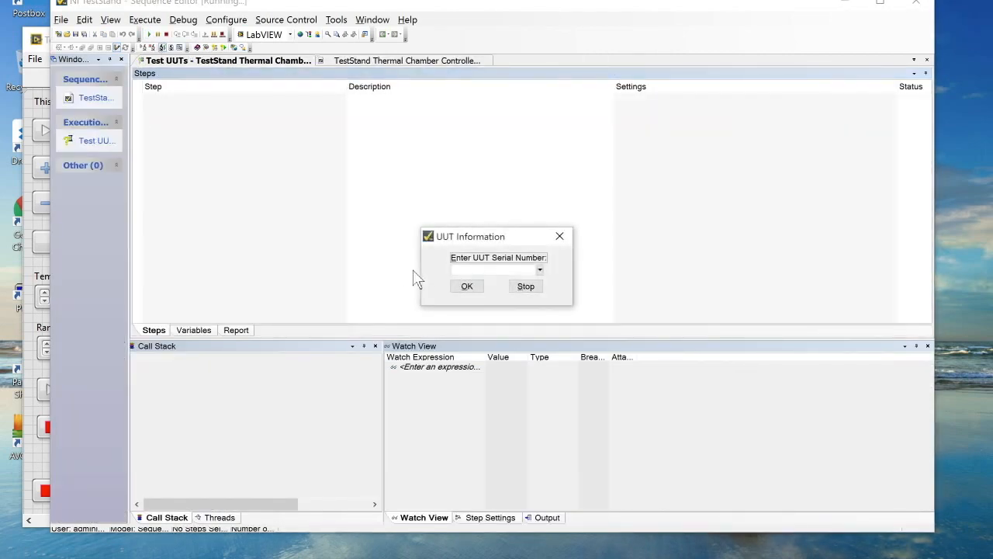
{"action": "type", "text": "12345"}
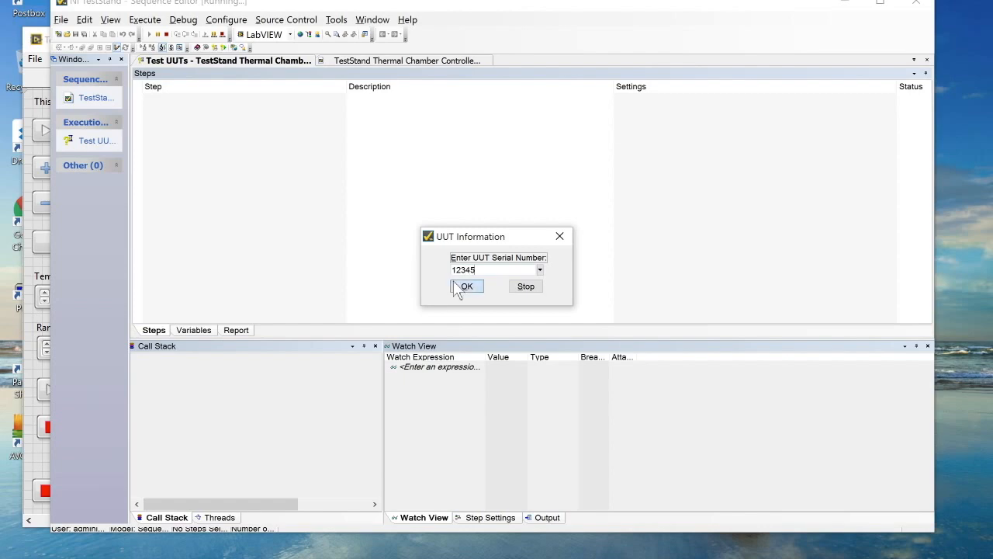
{"action": "left_click", "coordinate": [468, 286]}
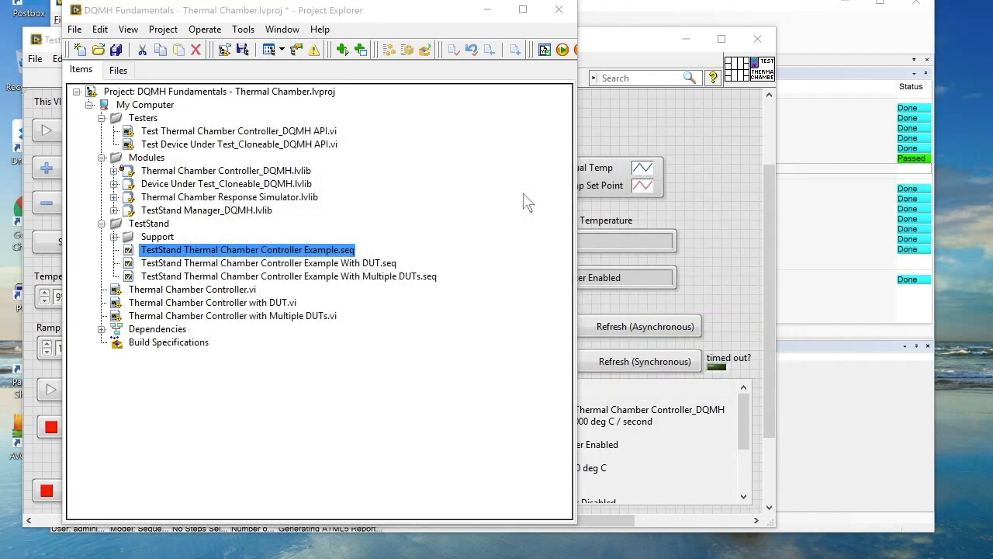
{"action": "mouse_move", "coordinate": [503, 297]}
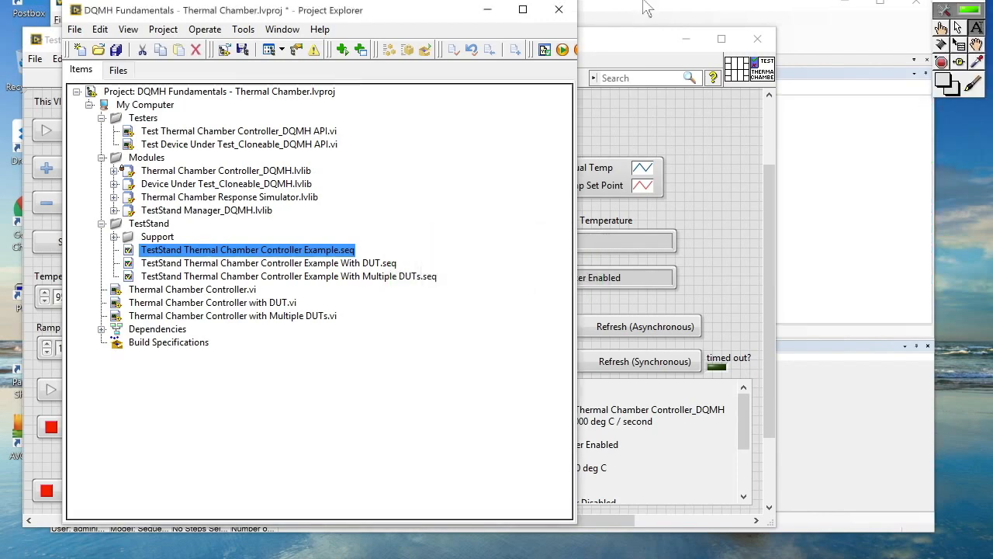
Return from the project to the thermal chamber sequence in TestStand.
{"action": "double_click", "coordinate": [247, 249]}
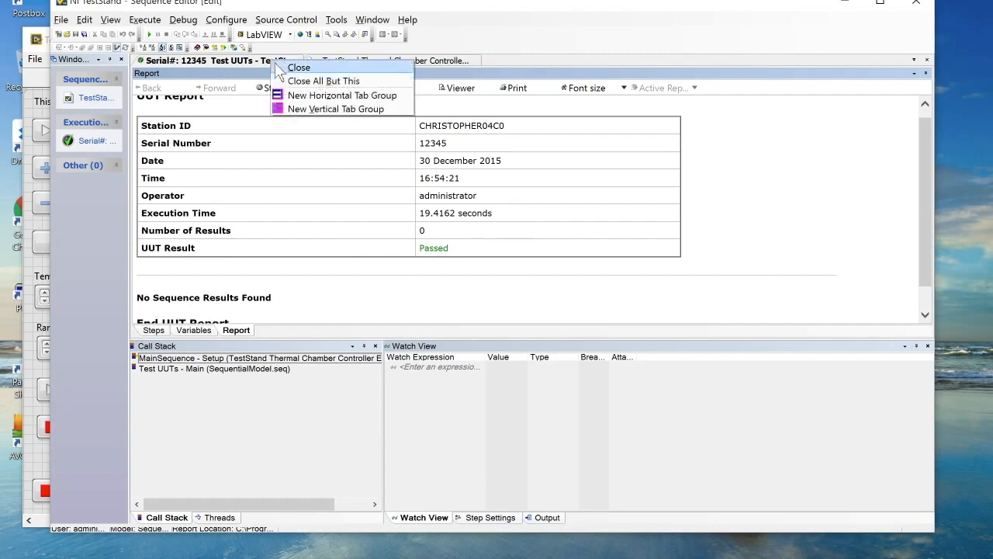
Close the finished execution for serial 12345 along with its passed report.
{"action": "left_click", "coordinate": [299, 66]}
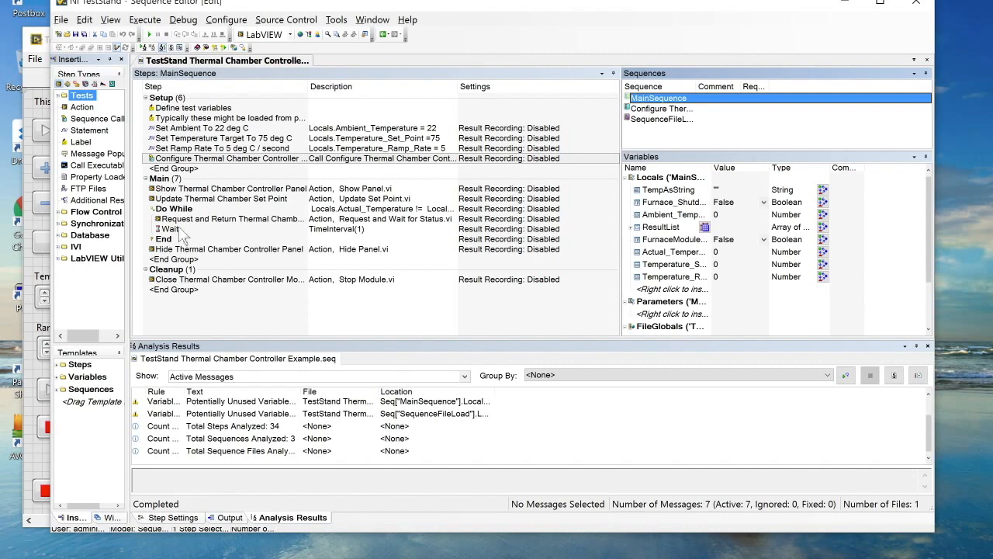
{"action": "mouse_move", "coordinate": [451, 183]}
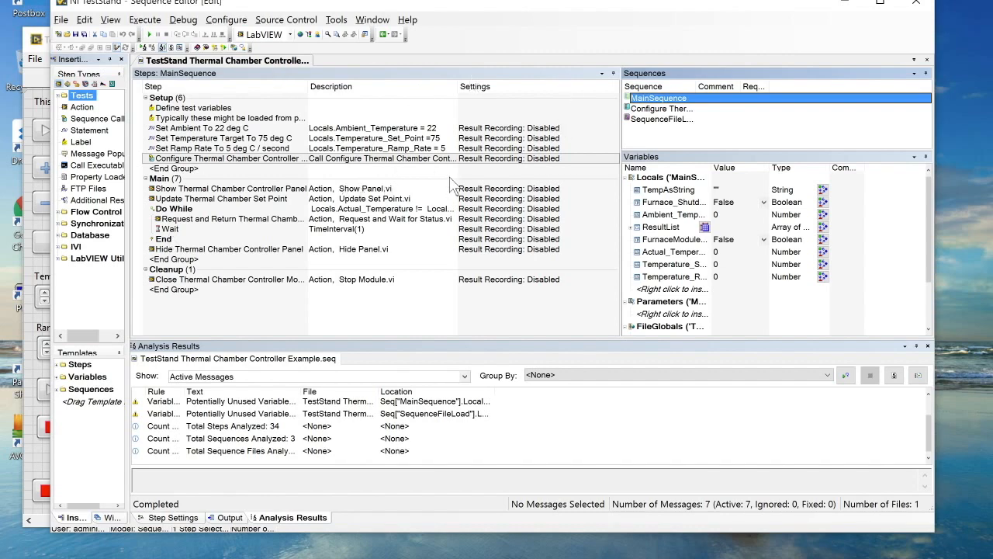
Set the Show Thermal Chamber Controller Panel step's run mode to Skip.
{"action": "left_click", "coordinate": [225, 188]}
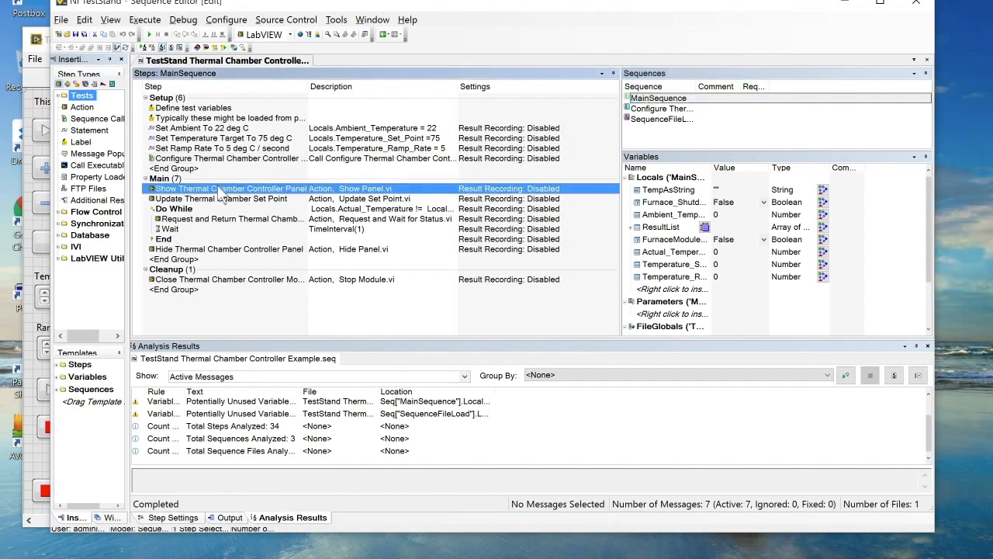
{"action": "right_click", "coordinate": [225, 187]}
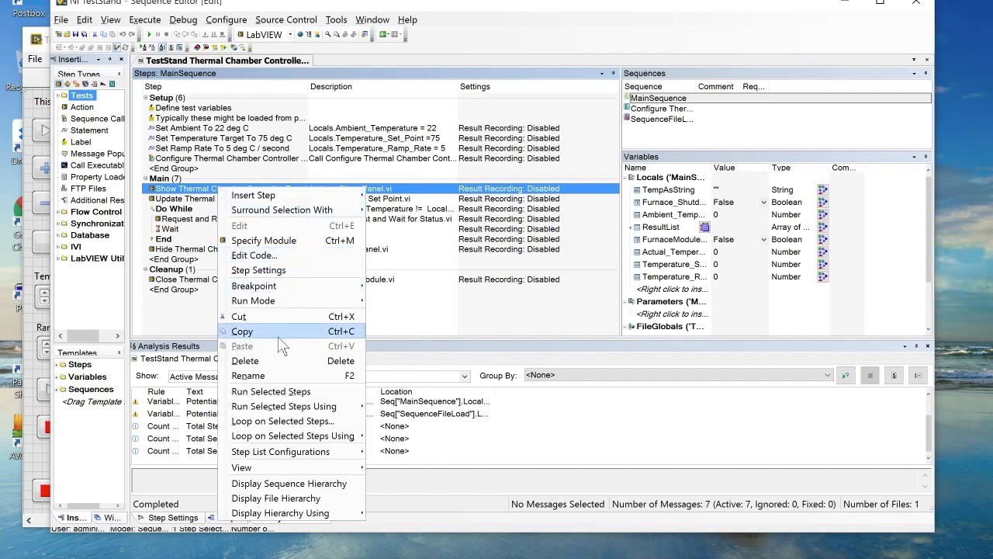
{"action": "mouse_move", "coordinate": [254, 300]}
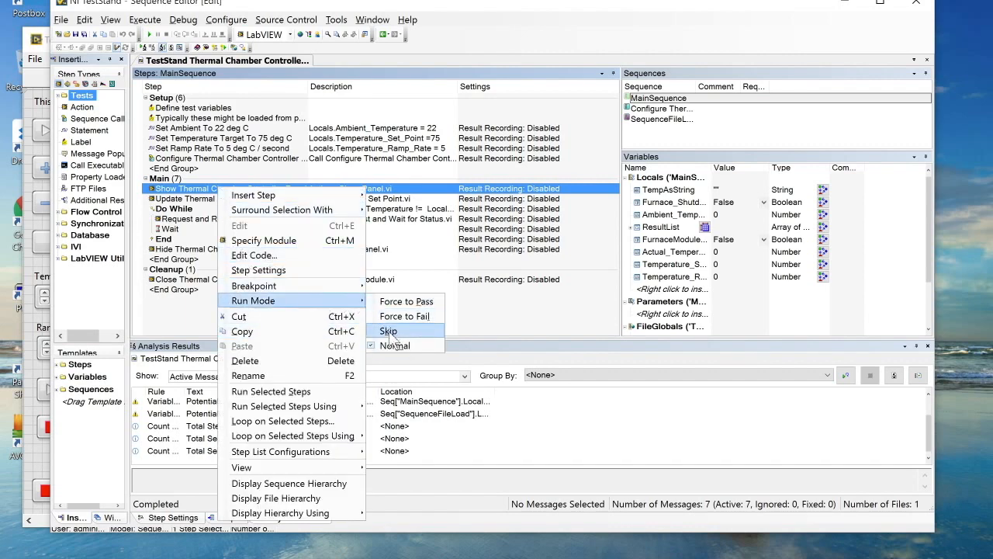
{"action": "left_click", "coordinate": [387, 331]}
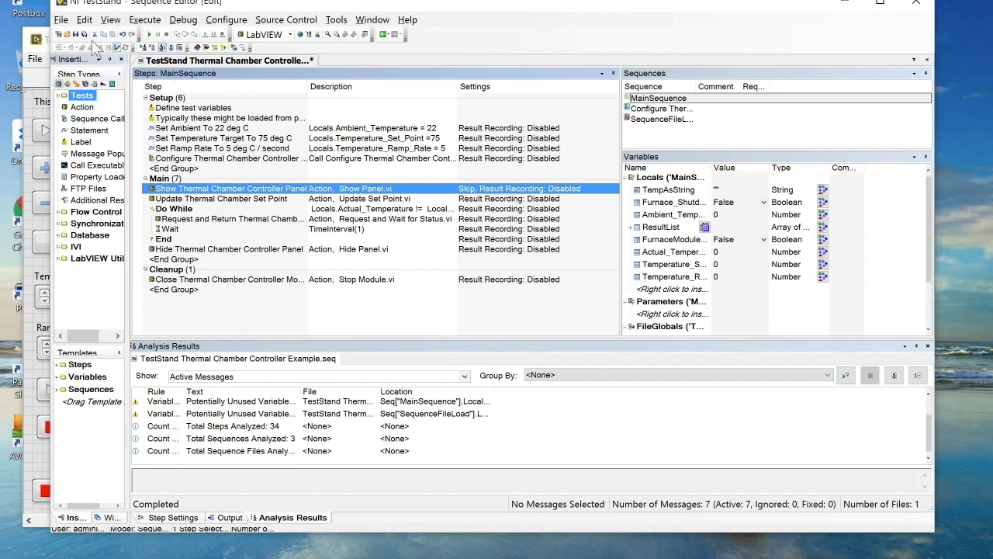
{"action": "mouse_move", "coordinate": [78, 44]}
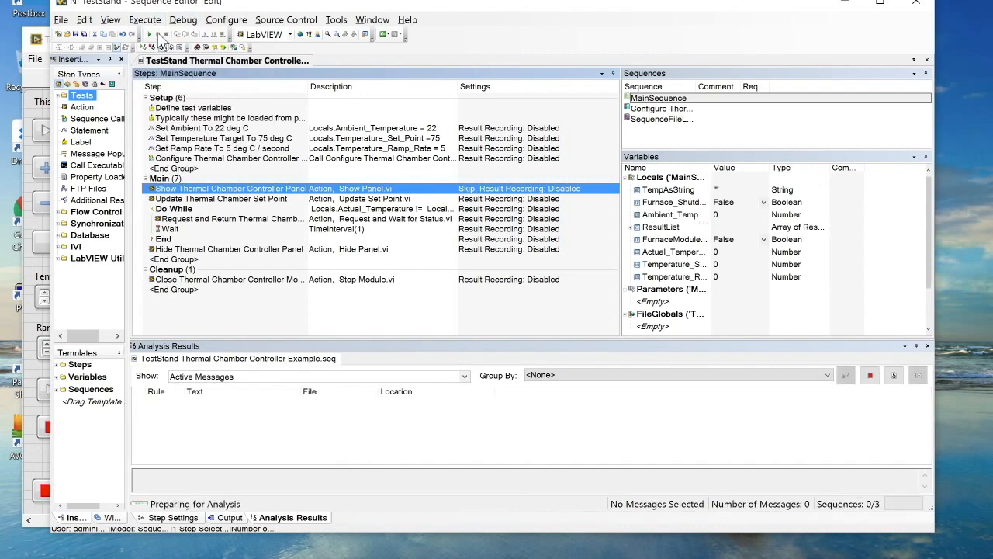
Run Test UUTs for serial 76767, acknowledge the pass, stop testing, and close the execution.
{"action": "left_click", "coordinate": [149, 35]}
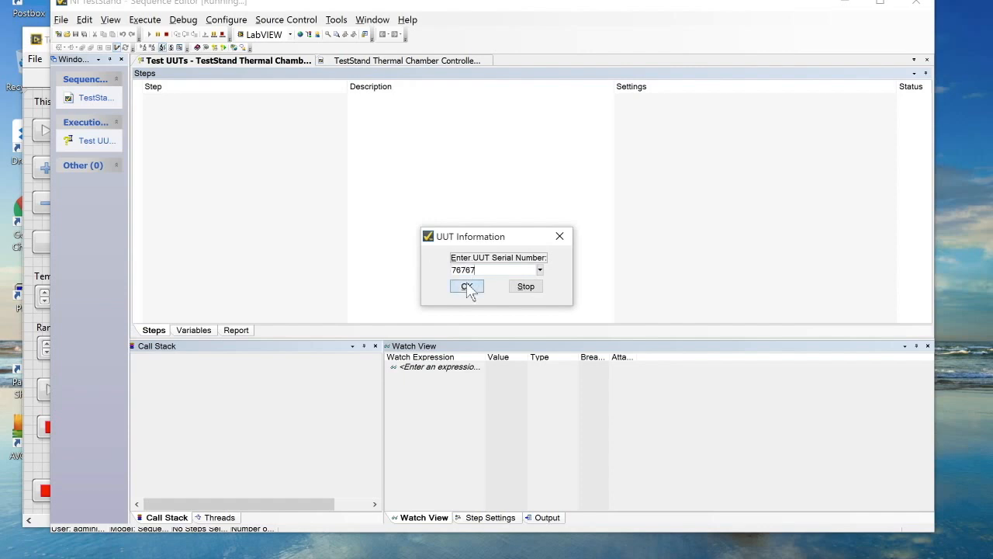
{"action": "left_click", "coordinate": [466, 285]}
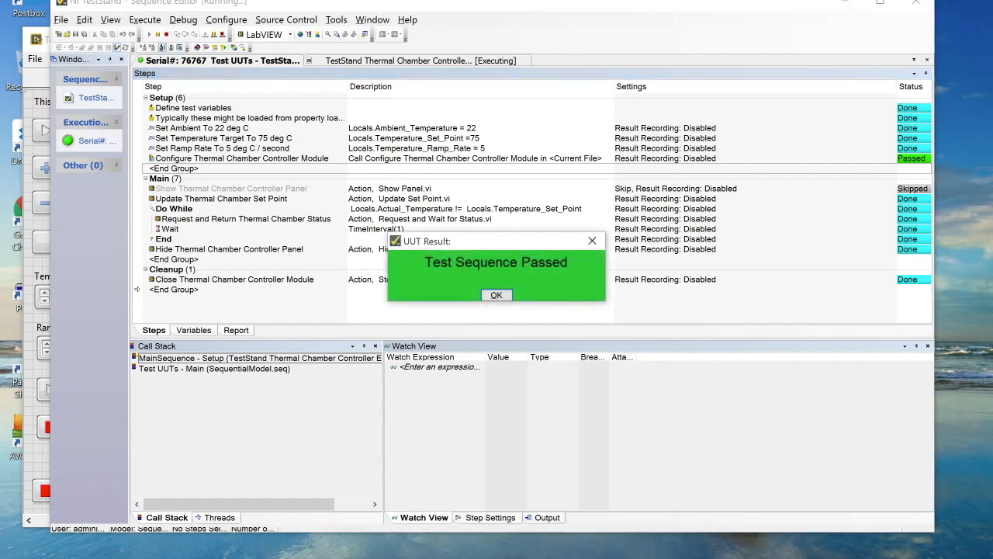
{"action": "left_click", "coordinate": [497, 295]}
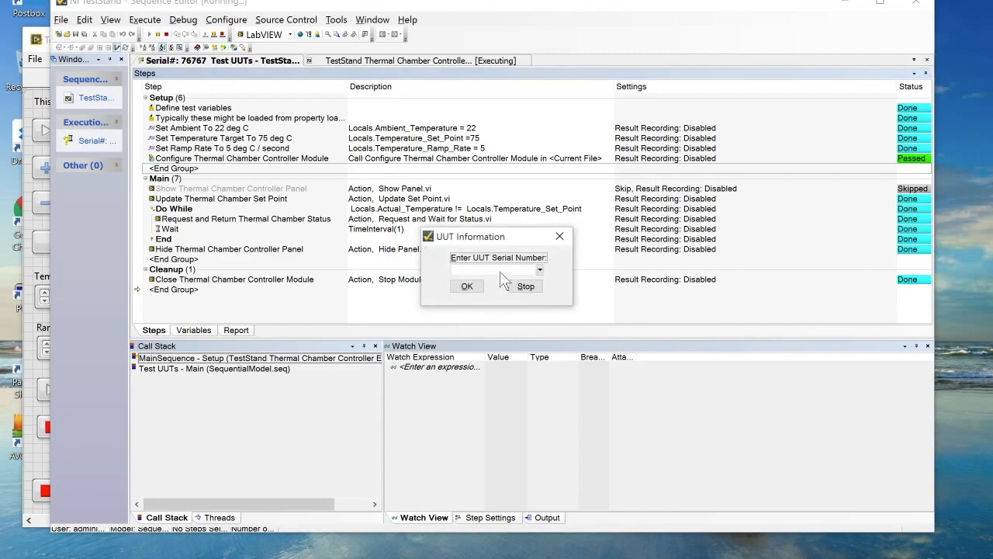
{"action": "left_click", "coordinate": [466, 285]}
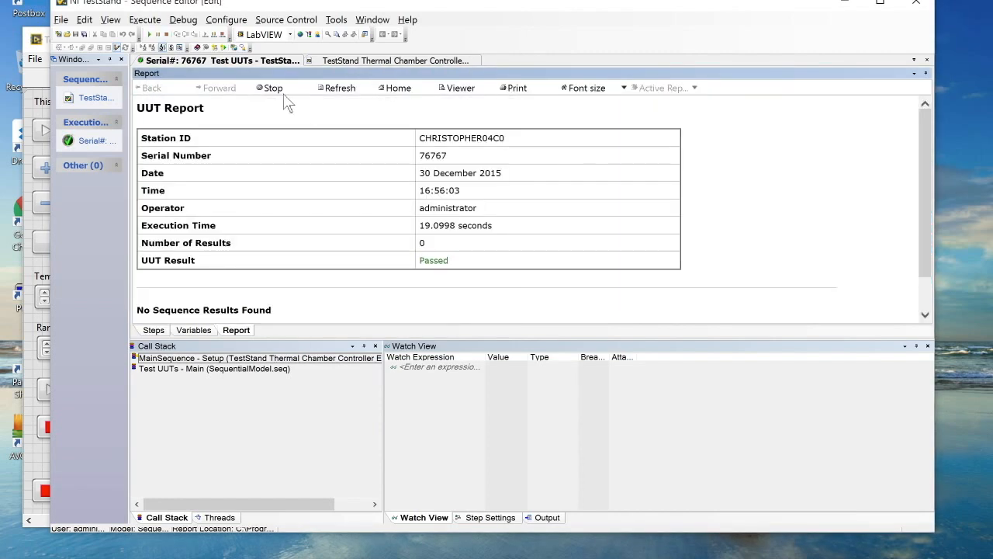
{"action": "right_click", "coordinate": [261, 61]}
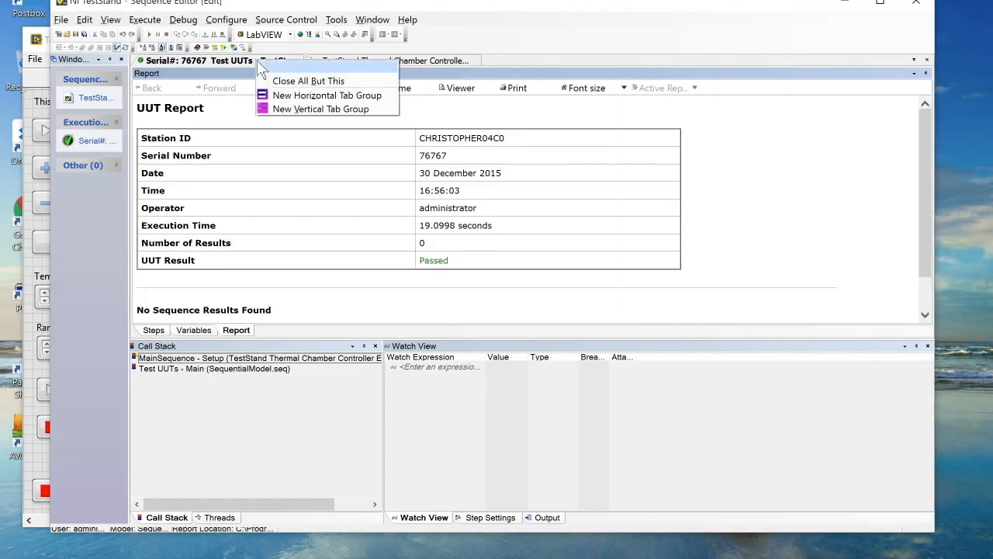
{"action": "left_click", "coordinate": [308, 80]}
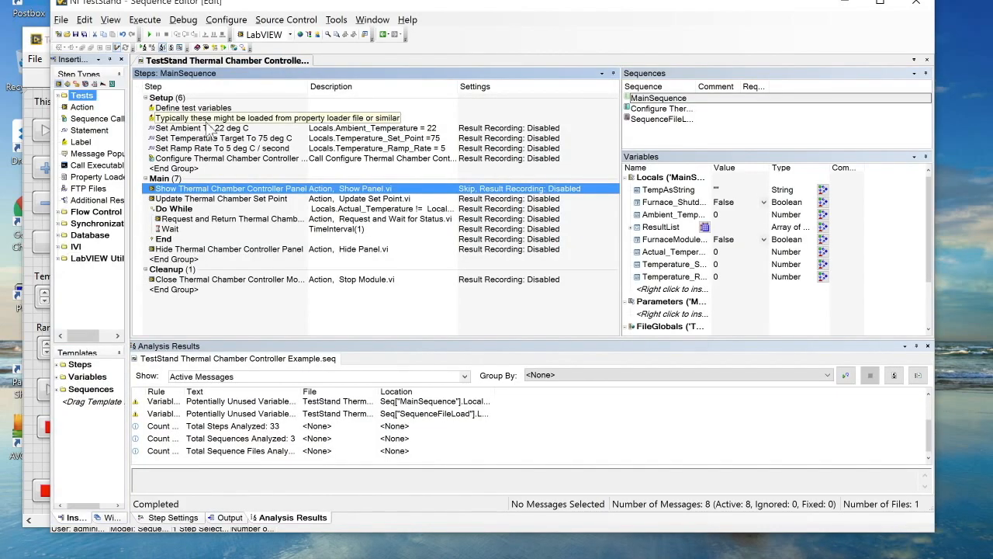
Set the temperature target step's set point to 250 and rename it to 250 deg C.
{"action": "left_click", "coordinate": [225, 137]}
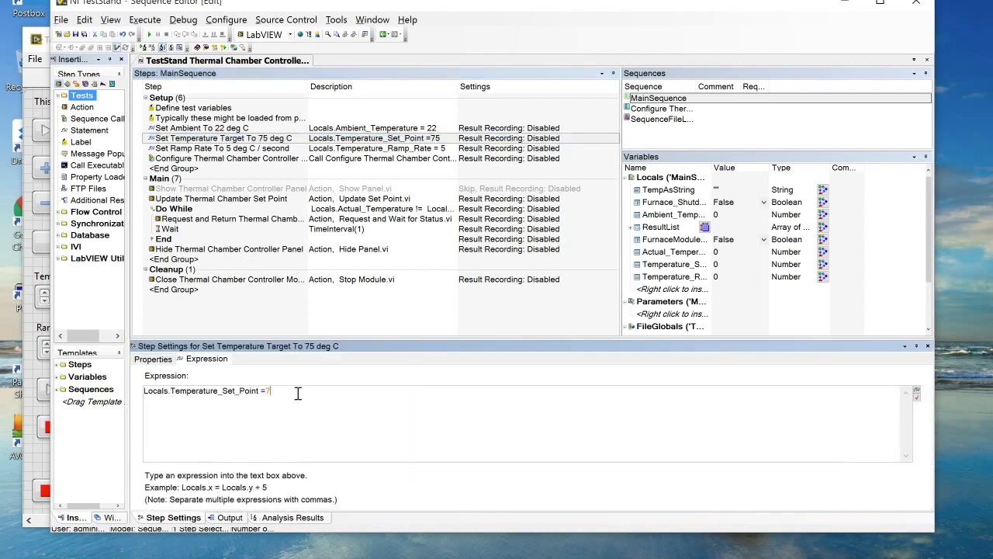
{"action": "type", "text": "250"}
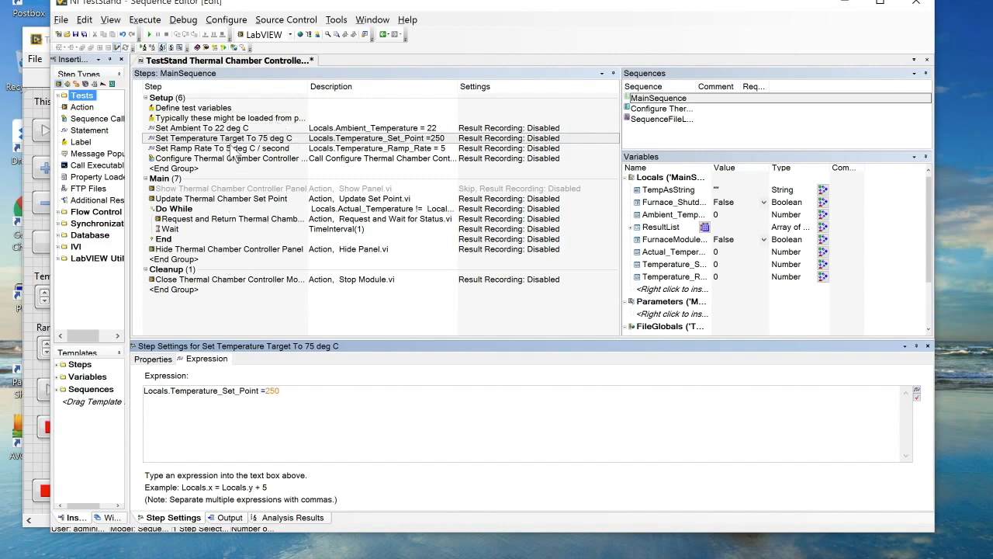
{"action": "left_click", "coordinate": [225, 137]}
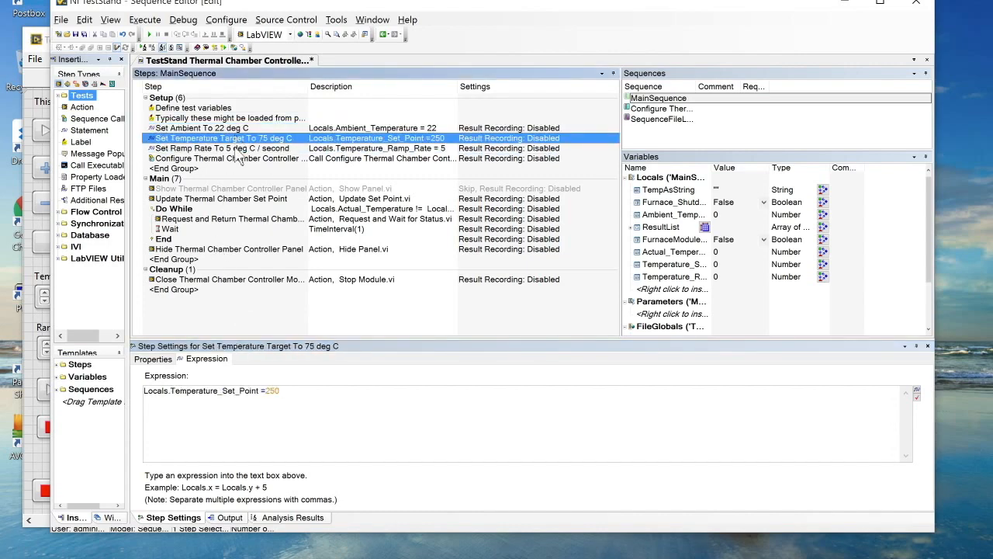
{"action": "mouse_move", "coordinate": [250, 148]}
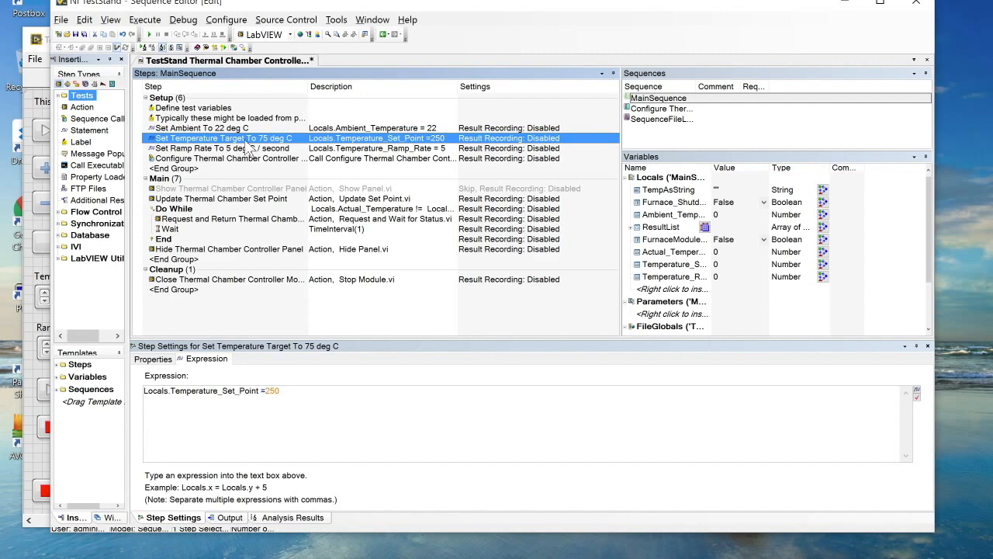
{"action": "right_click", "coordinate": [225, 137]}
{"action": "type", "text": "250"}
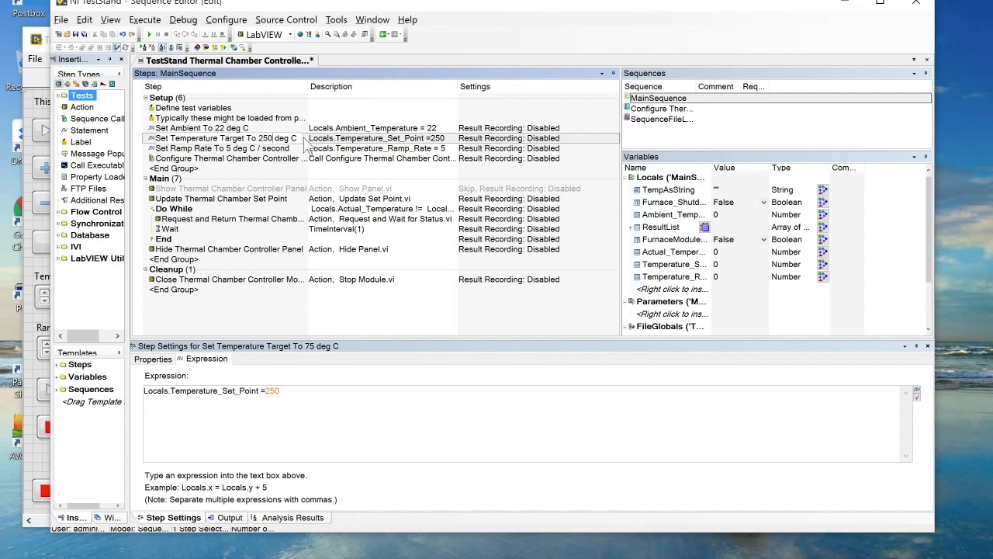
{"action": "left_click", "coordinate": [230, 158]}
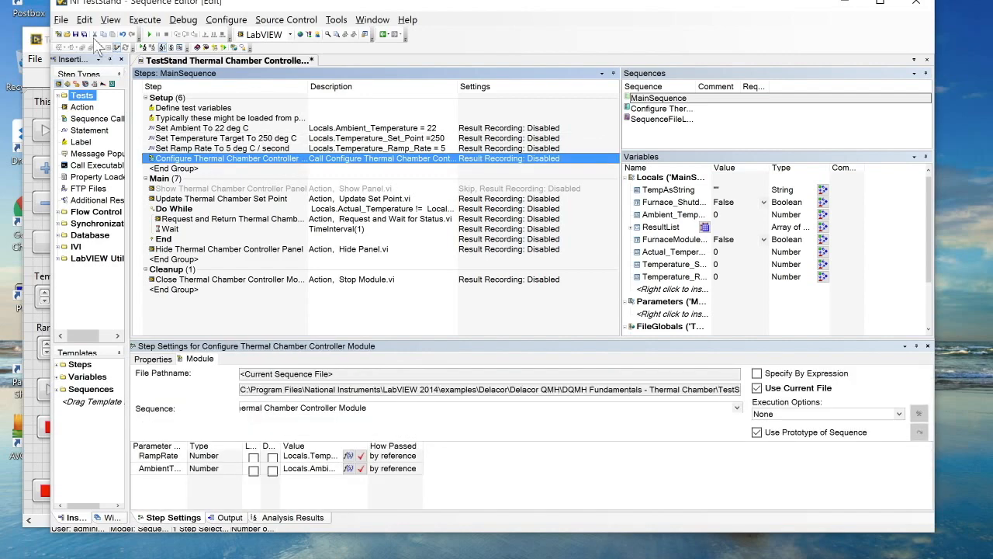
{"action": "mouse_move", "coordinate": [80, 38]}
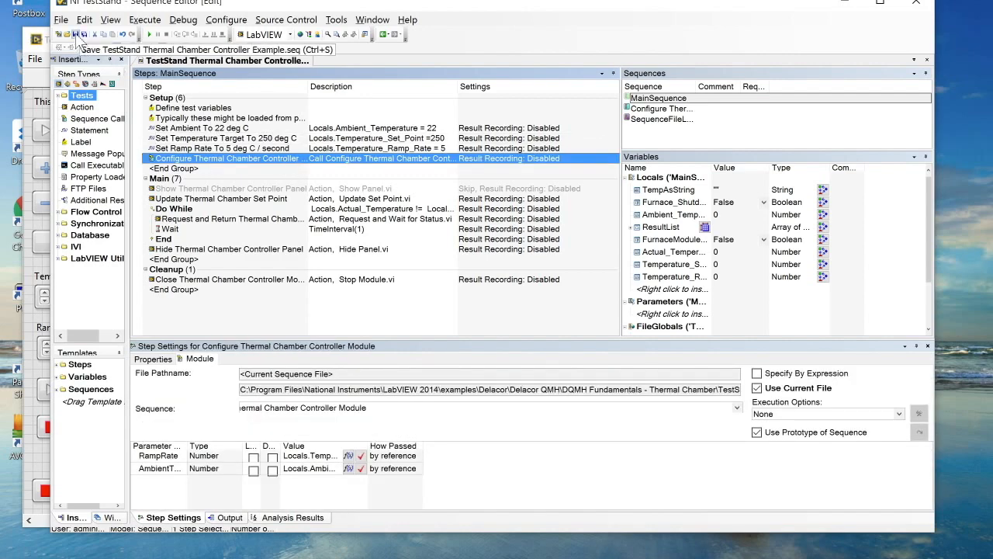
Save the thermal chamber sequence and start a test run for UUT serial 1234.
{"action": "left_click", "coordinate": [145, 20]}
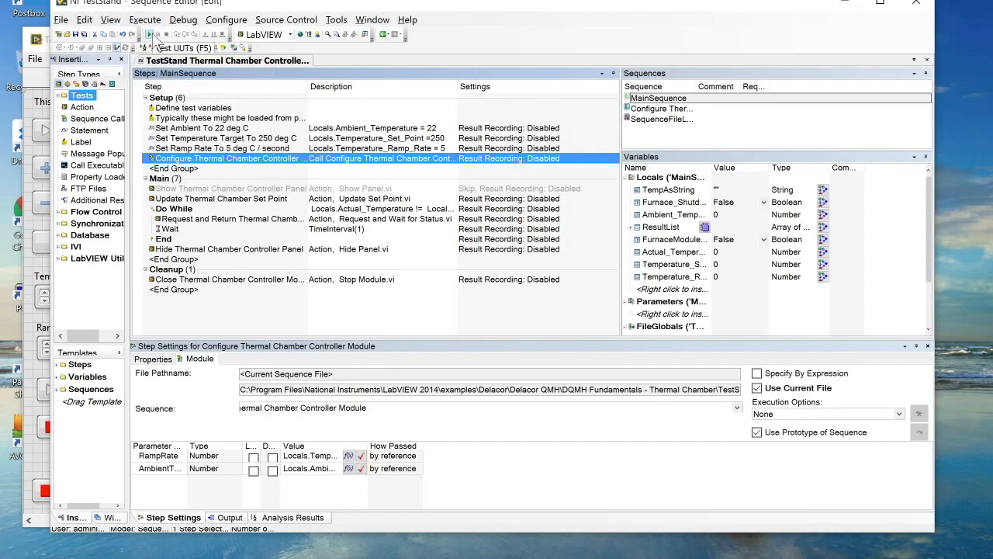
{"action": "left_click", "coordinate": [151, 35]}
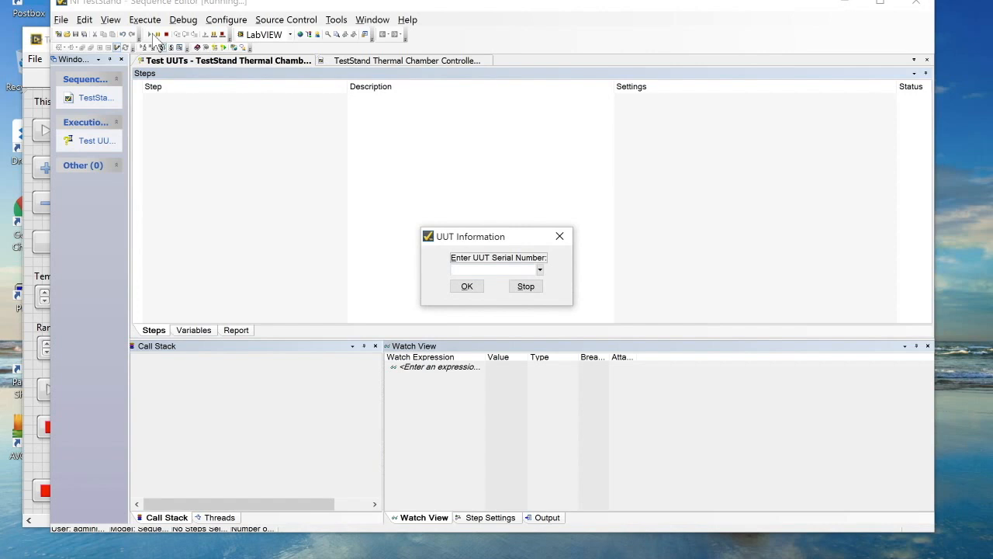
{"action": "type", "text": "1234"}
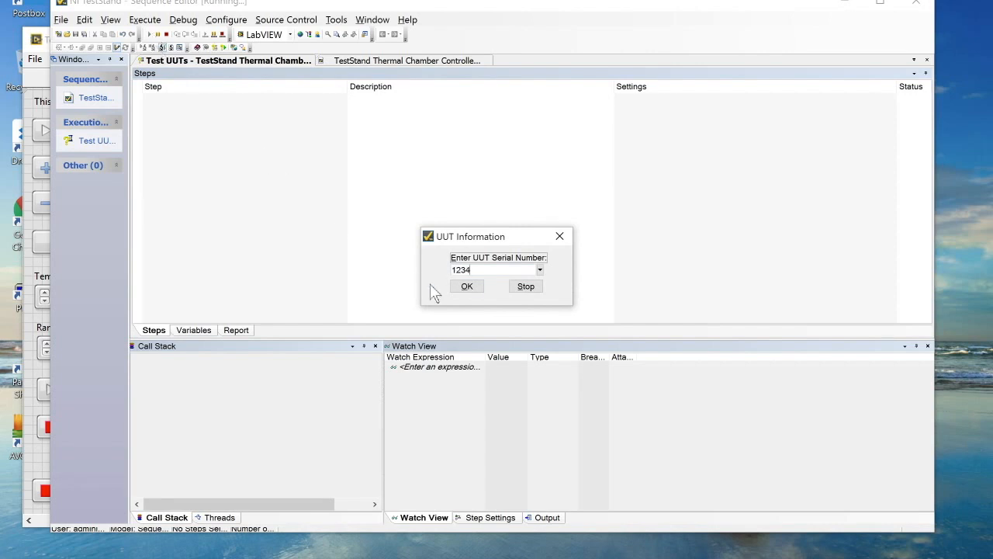
{"action": "left_click", "coordinate": [466, 287]}
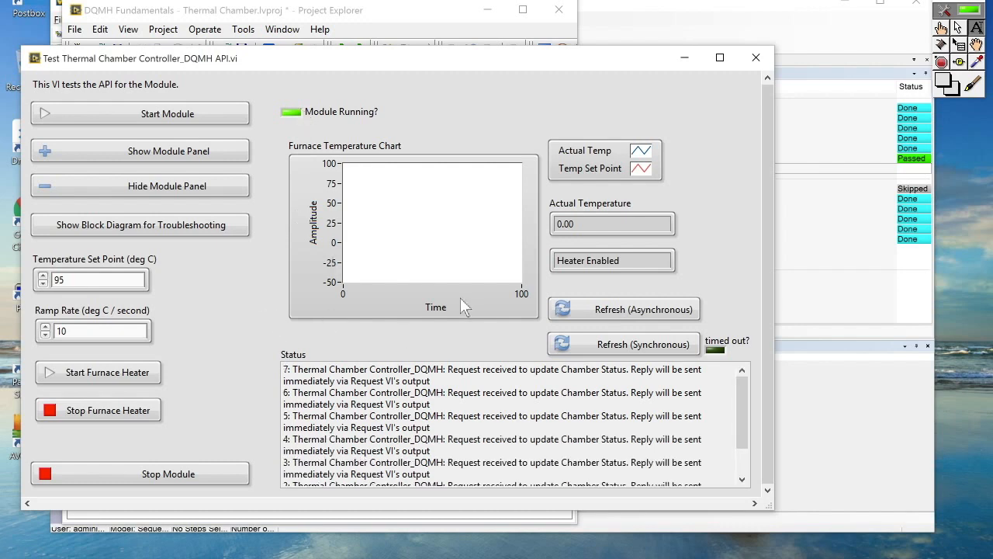
Refresh chamber status synchronously several times, then asynchronously, as temperature climbs toward 250 °C.
{"action": "left_click", "coordinate": [635, 344]}
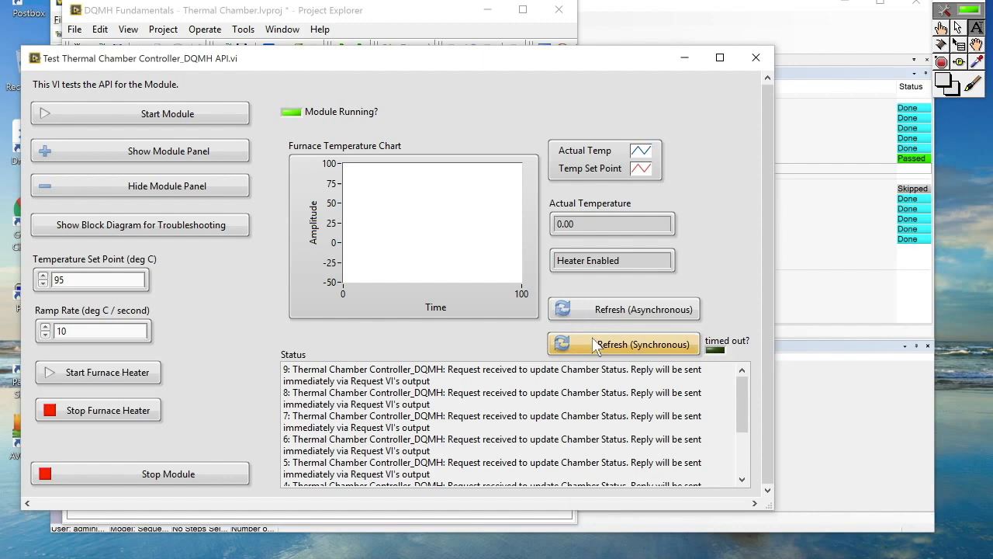
{"action": "left_click", "coordinate": [623, 343]}
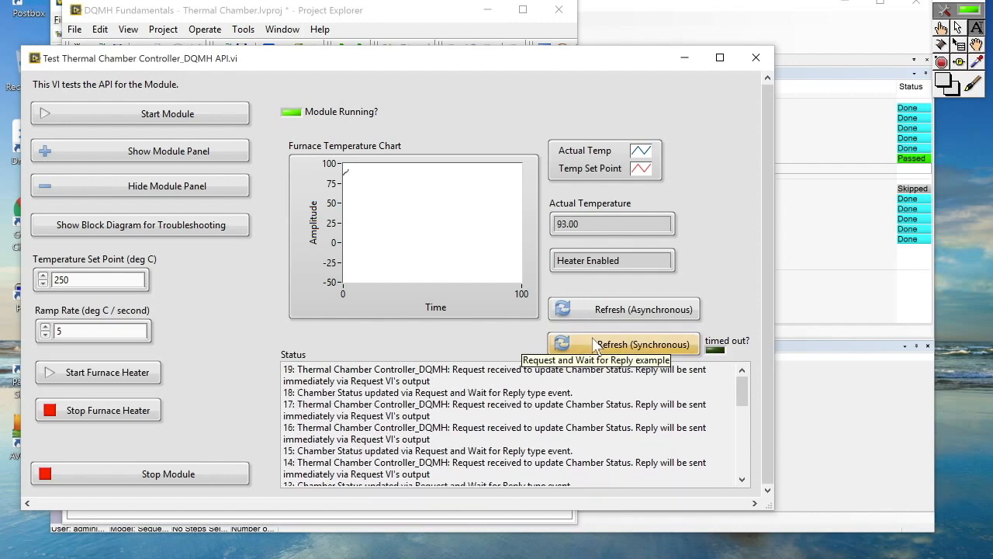
{"action": "left_click", "coordinate": [641, 344]}
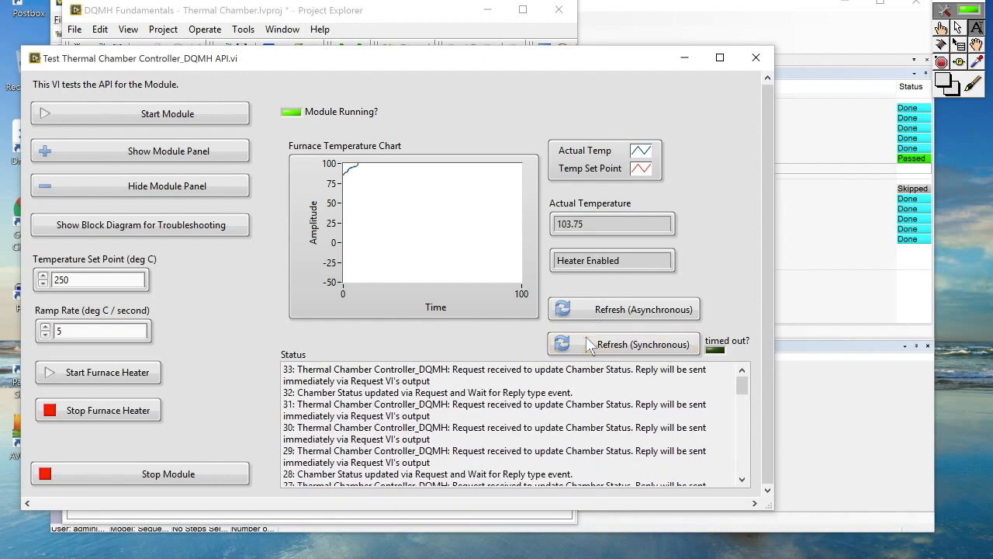
{"action": "left_click", "coordinate": [638, 344]}
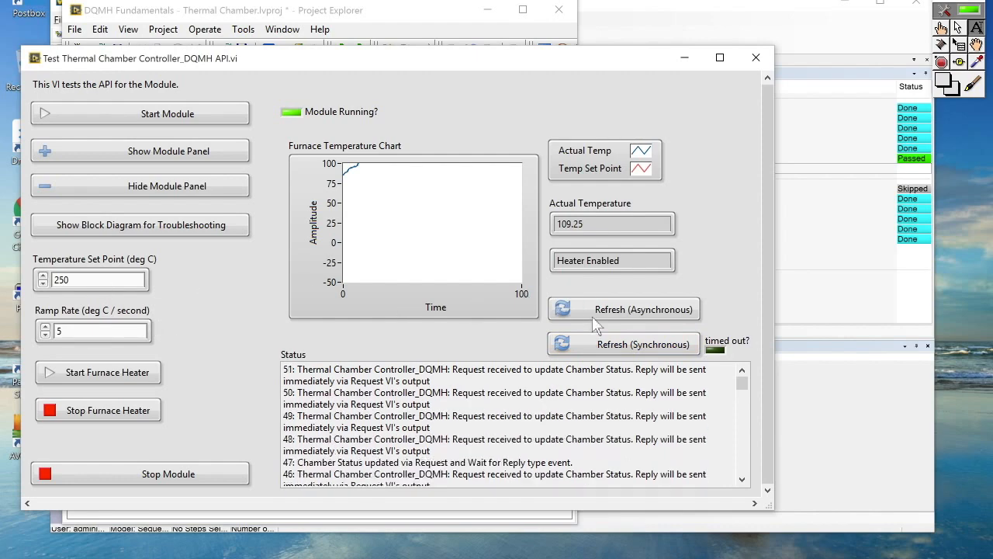
{"action": "left_click", "coordinate": [638, 344]}
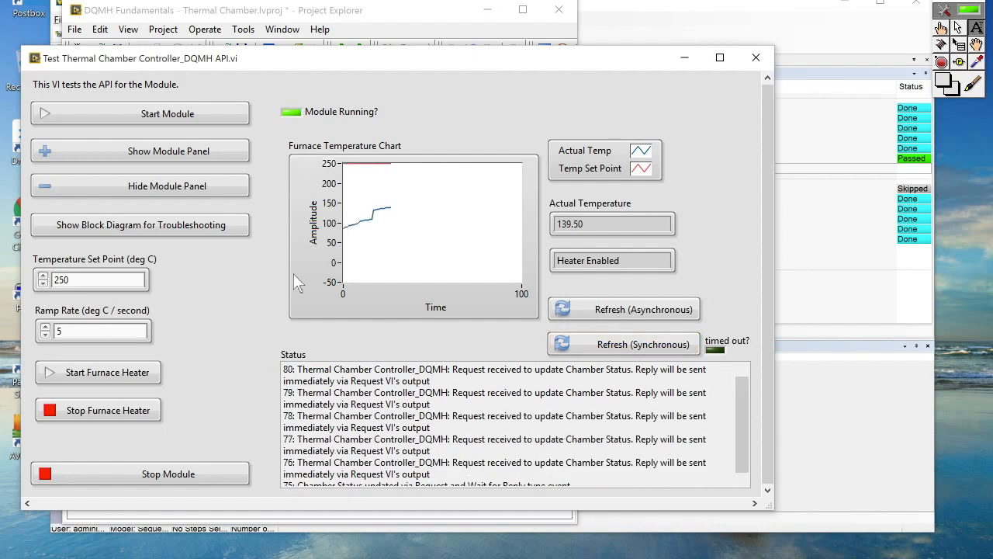
Slow the chamber ramp rate to 1 °C per second and refresh the status.
{"action": "left_click", "coordinate": [640, 344]}
{"action": "type", "text": "1"}
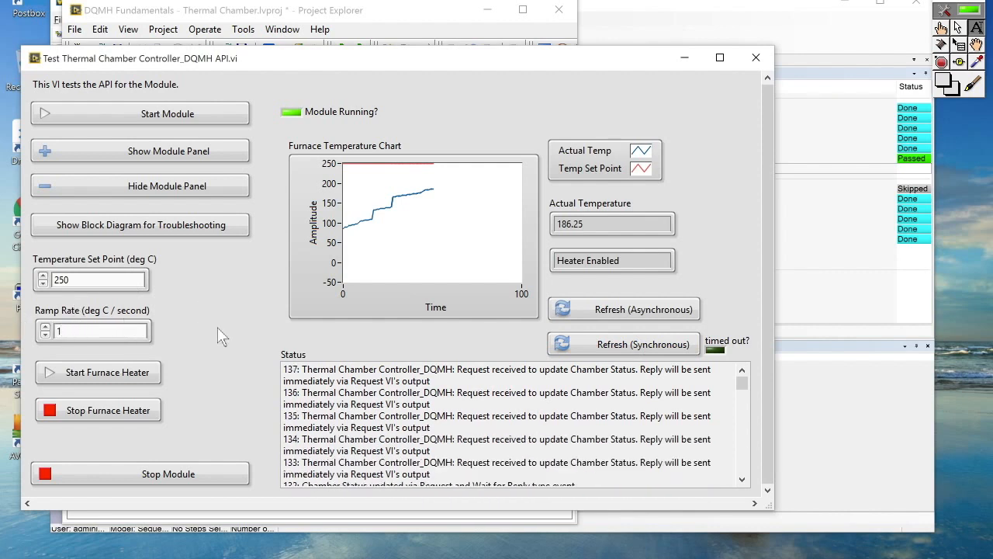
{"action": "left_click", "coordinate": [637, 344]}
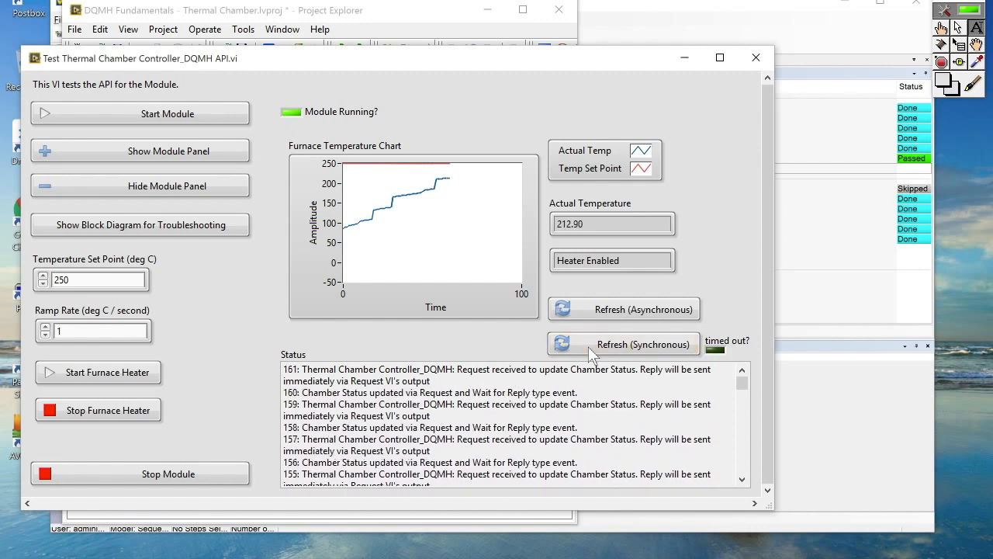
{"action": "left_click", "coordinate": [640, 344]}
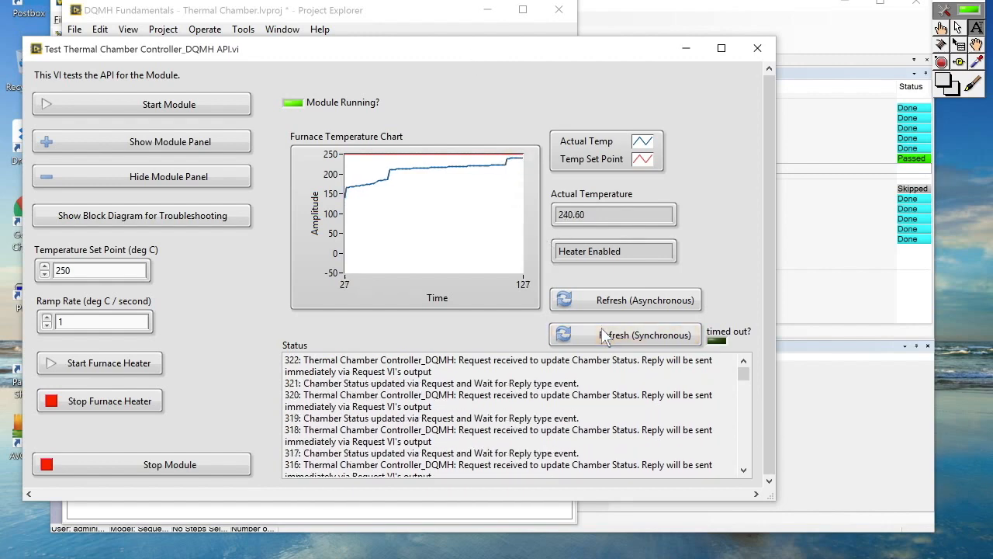
Set the ramp rate back to 5 °C per second.
{"action": "left_click", "coordinate": [625, 334]}
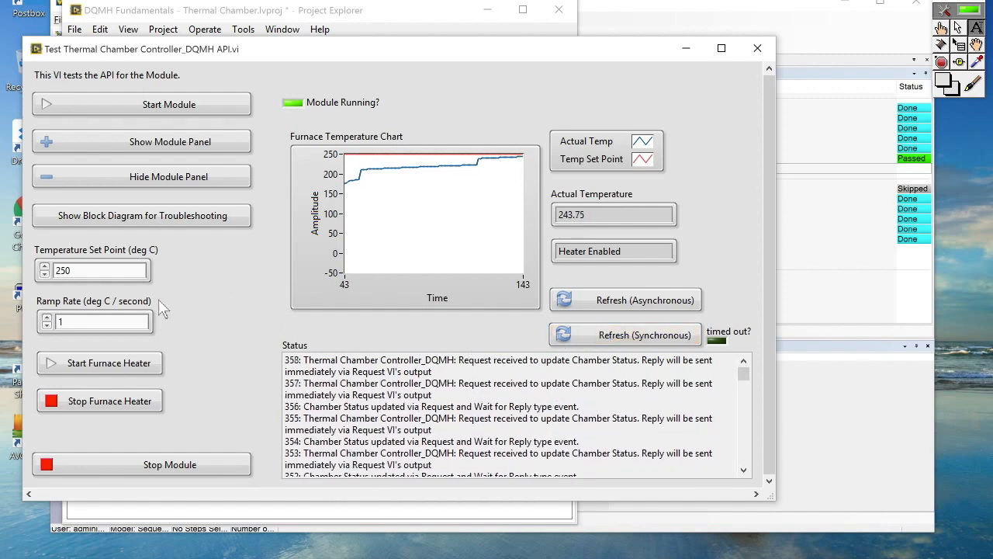
{"action": "type", "text": "5"}
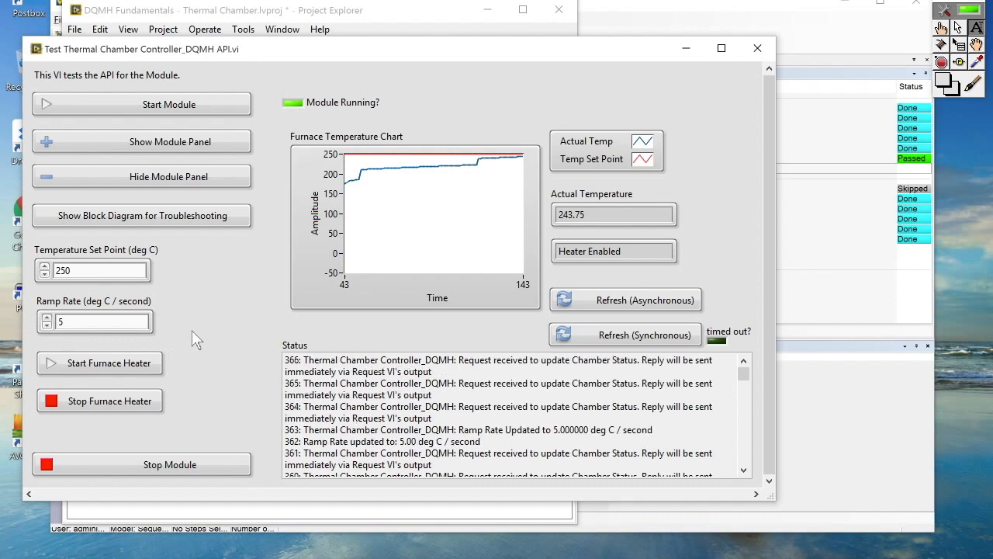
{"action": "left_click", "coordinate": [635, 334]}
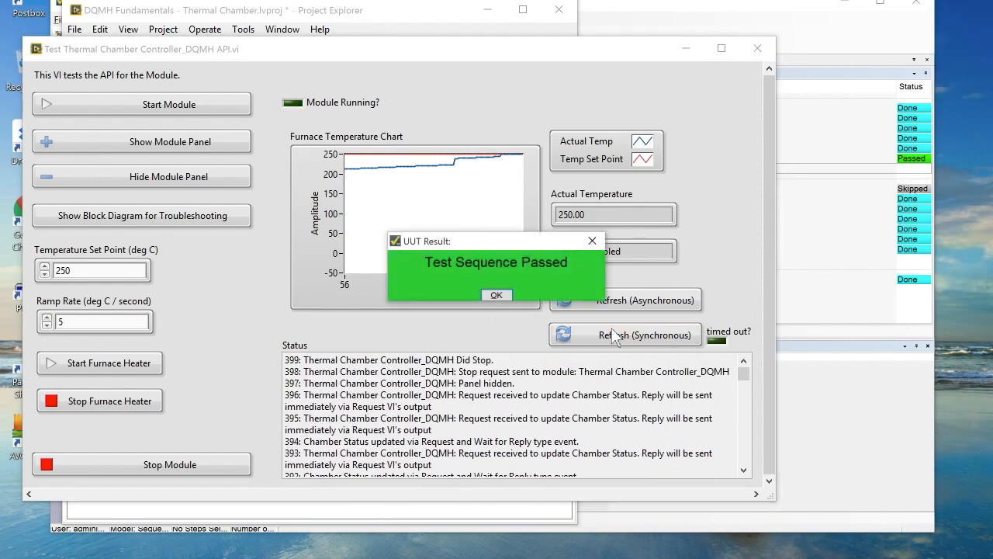
Dismiss the passed UUT result, decline another unit, and stop the API tester VI.
{"action": "left_click", "coordinate": [496, 294]}
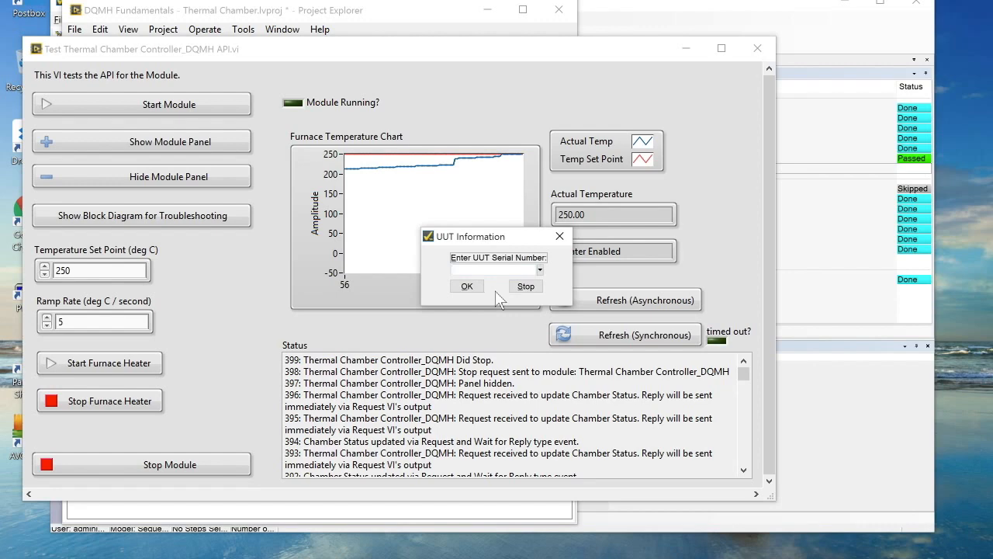
{"action": "left_click", "coordinate": [525, 286]}
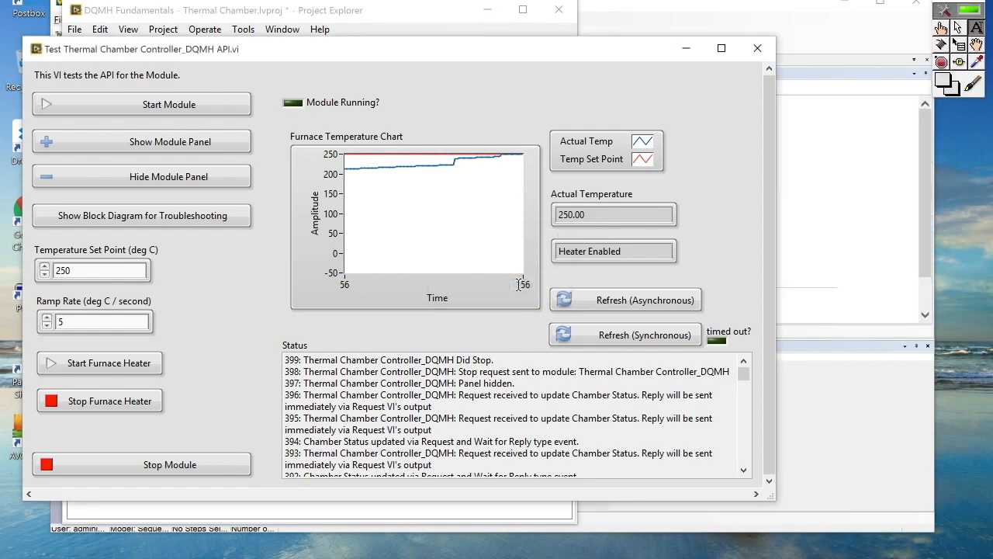
{"action": "mouse_move", "coordinate": [757, 48]}
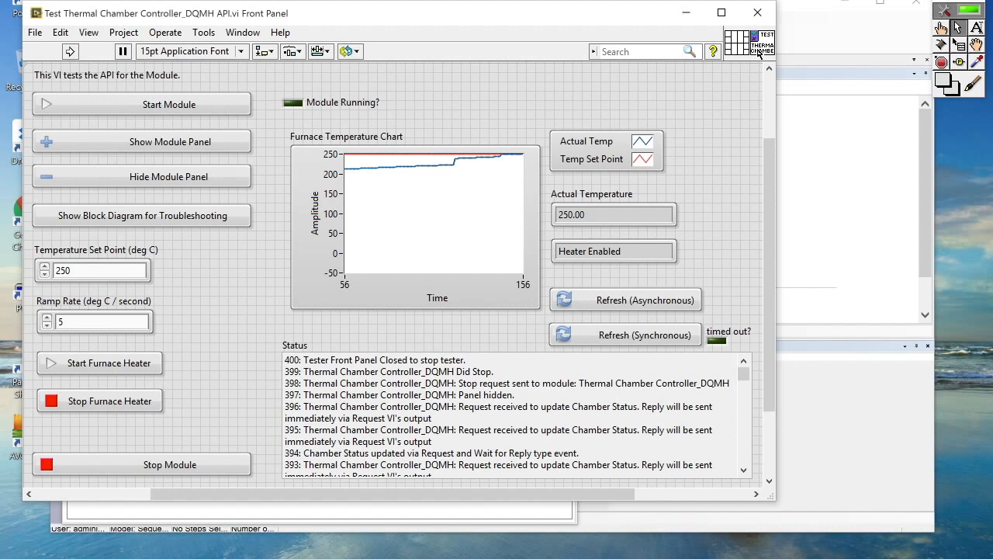
{"action": "left_click", "coordinate": [412, 225]}
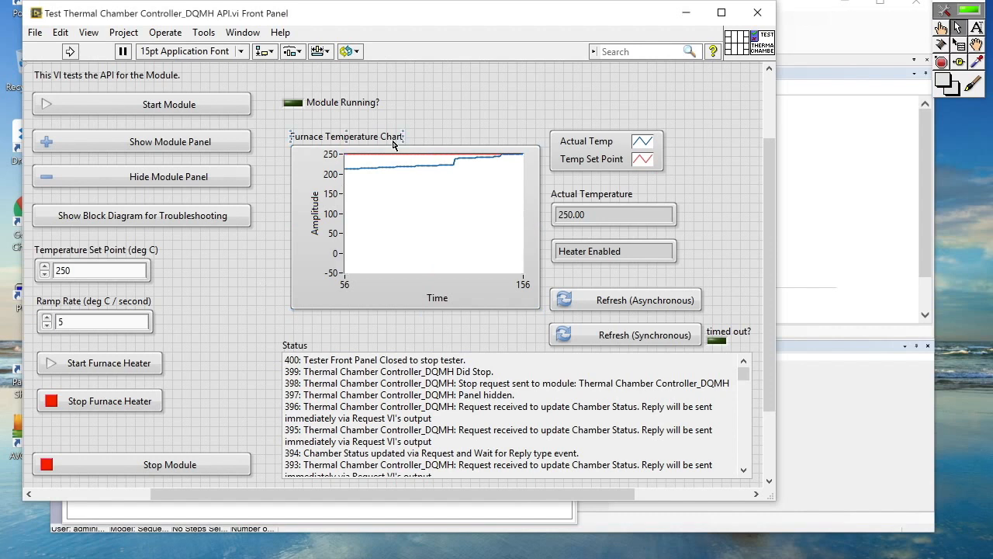
{"action": "mouse_move", "coordinate": [756, 11]}
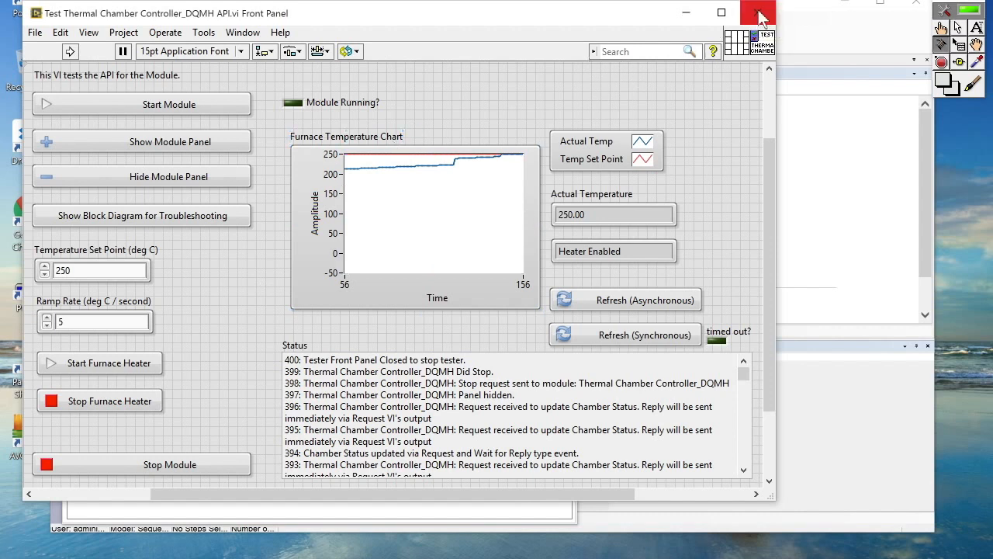
Close the API tester window and the thermal chamber sequence file, returning to the project.
{"action": "left_click", "coordinate": [752, 11]}
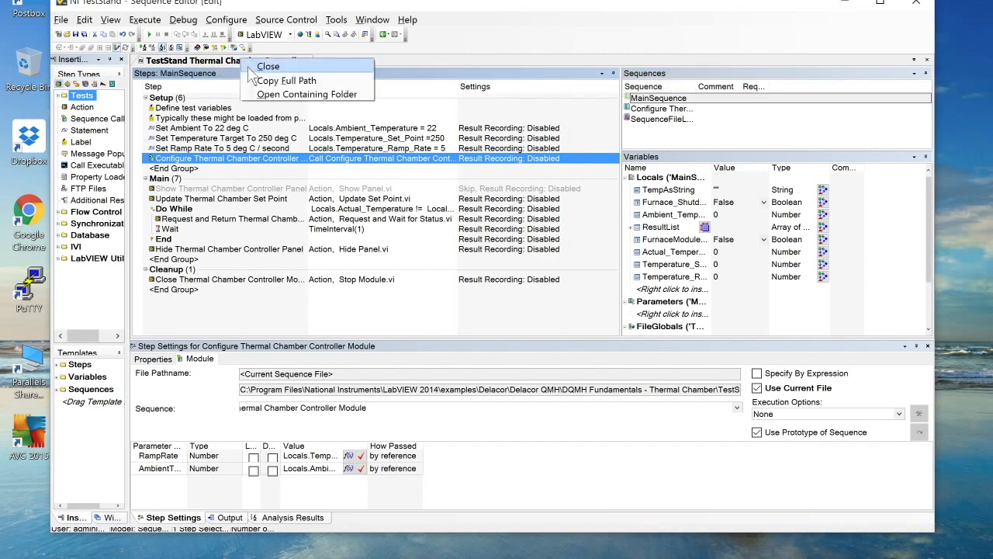
{"action": "left_click", "coordinate": [268, 65]}
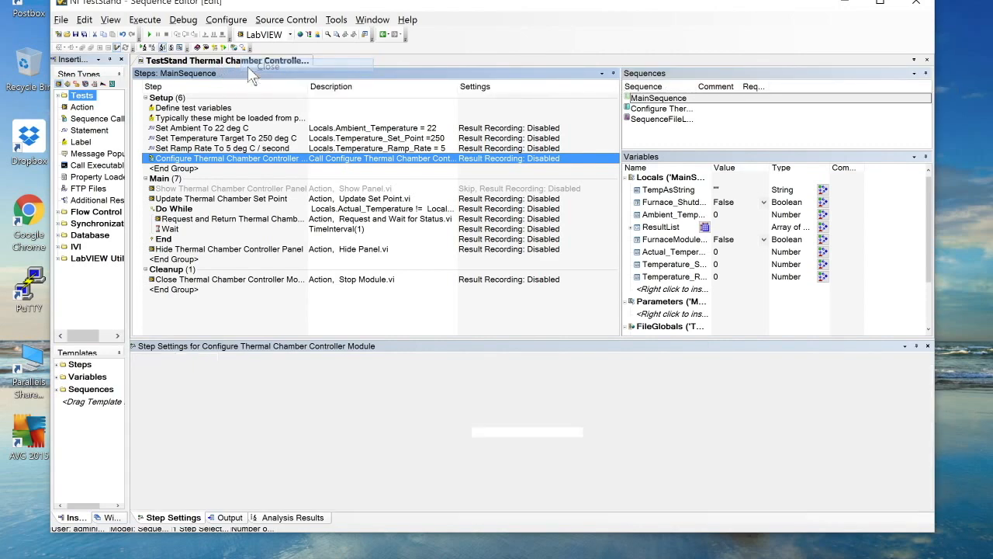
{"action": "left_click", "coordinate": [268, 66]}
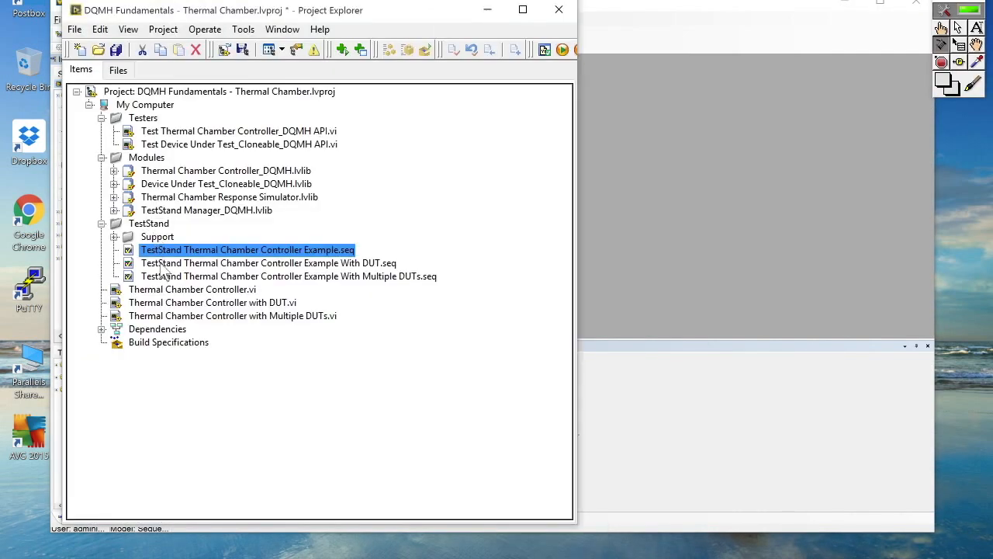
Open the With DUT example, dismiss its message, then open the Multiple DUTs example sequence.
{"action": "double_click", "coordinate": [247, 249]}
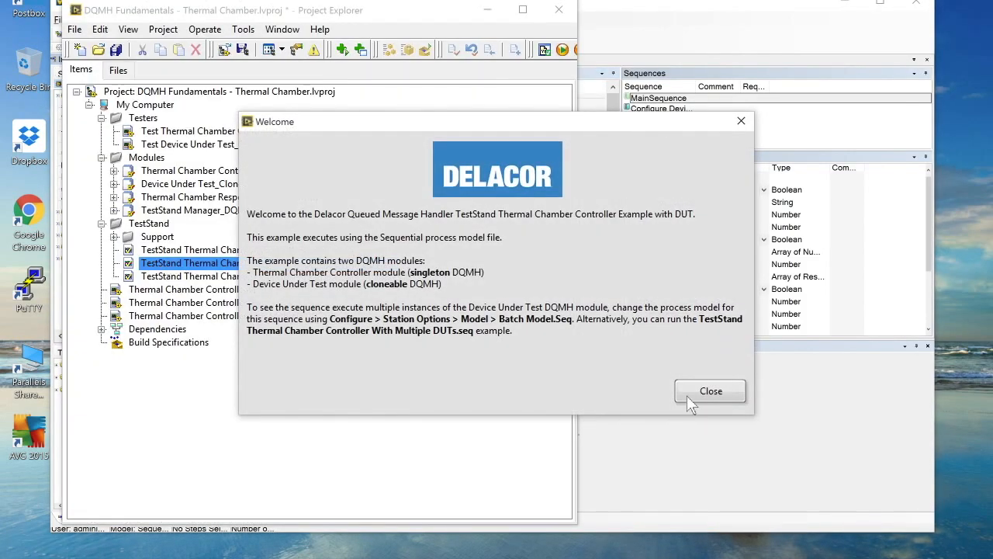
{"action": "left_click", "coordinate": [710, 391]}
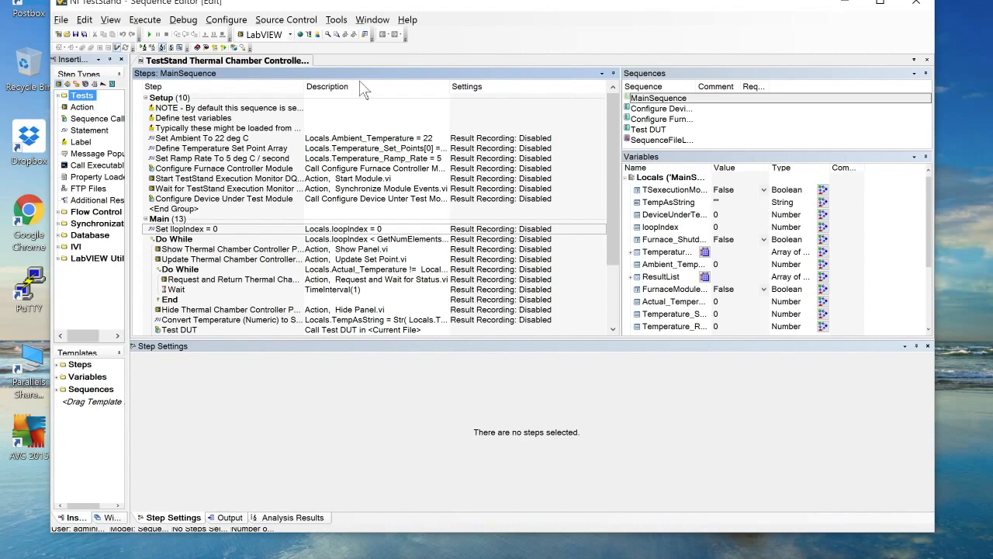
{"action": "mouse_move", "coordinate": [256, 69]}
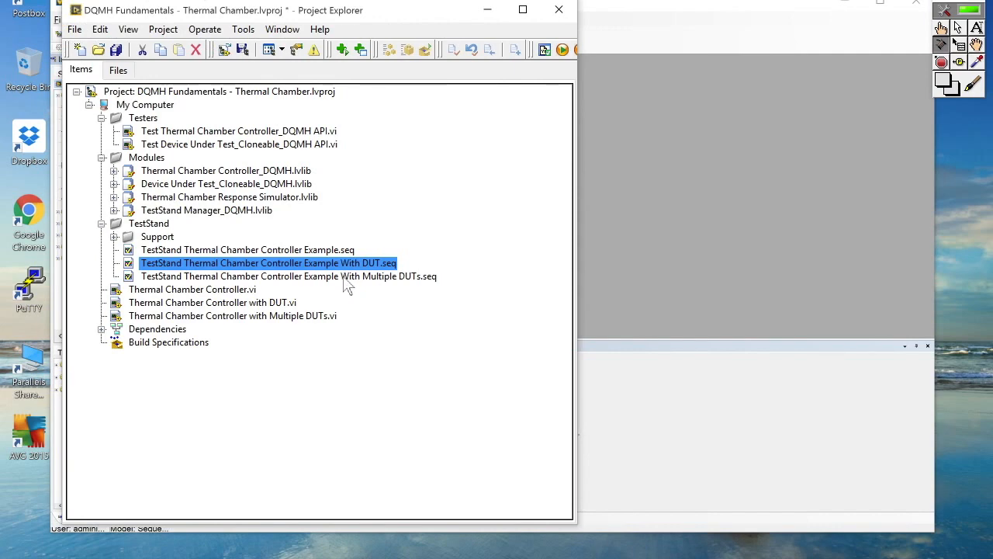
{"action": "double_click", "coordinate": [267, 262]}
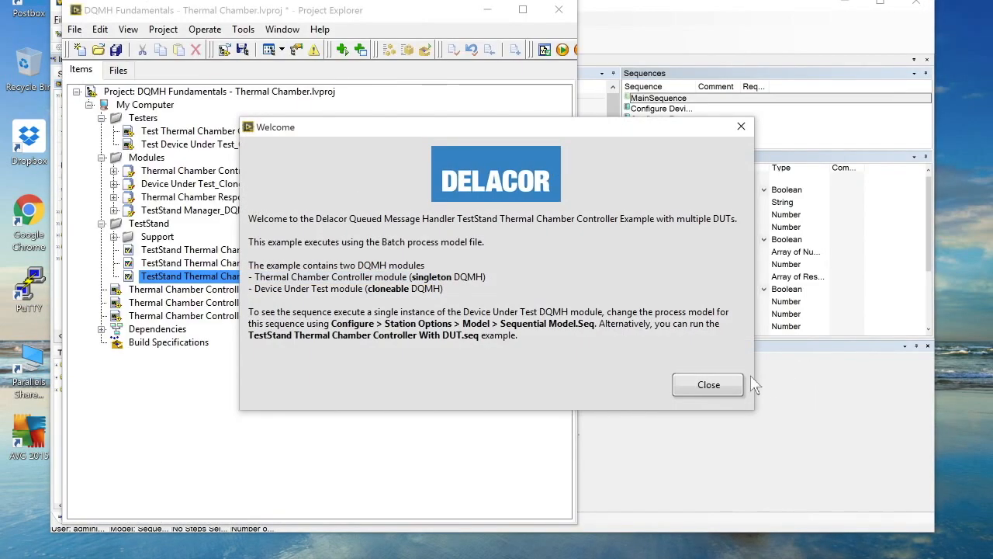
Dismiss the Multiple DUTs welcome message and start executing the batch sequence.
{"action": "left_click", "coordinate": [708, 385]}
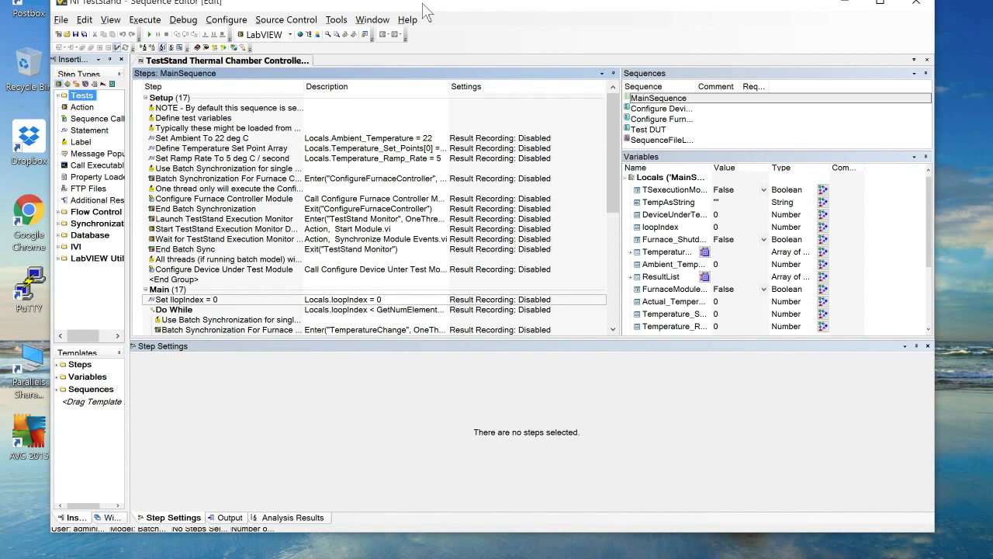
{"action": "mouse_move", "coordinate": [144, 19]}
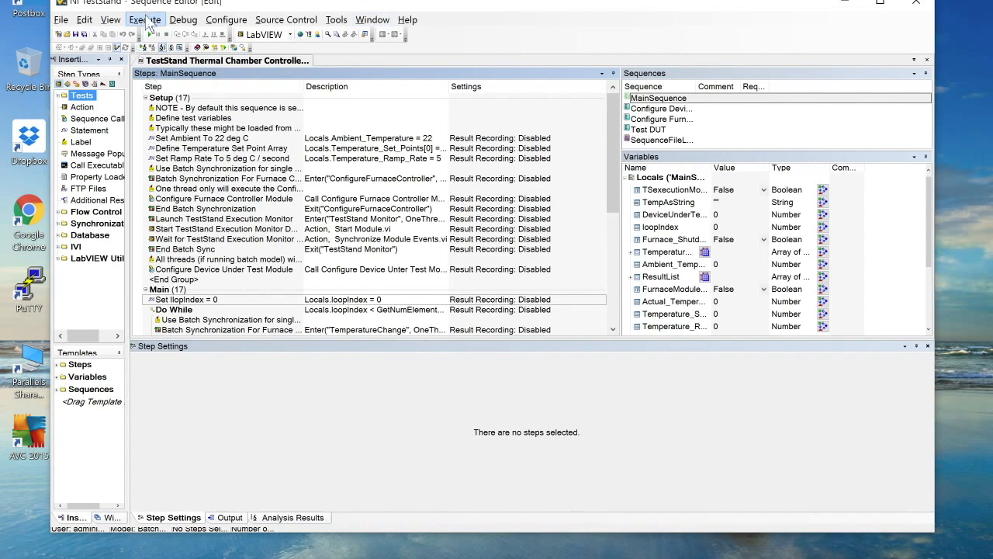
{"action": "left_click", "coordinate": [145, 19]}
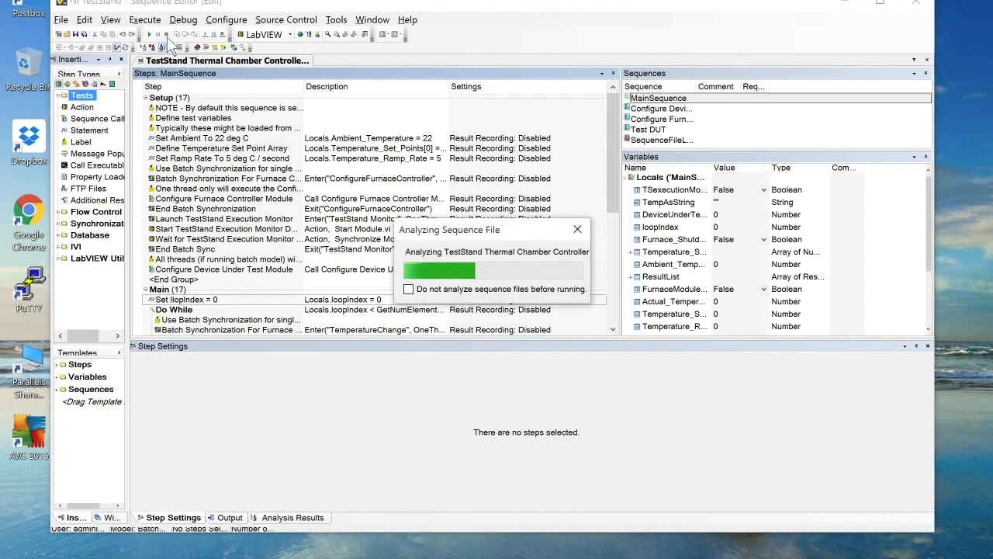
Enter UUT serial numbers such as 4445 and 555 for the sockets and launch the batch.
{"action": "left_click", "coordinate": [149, 35]}
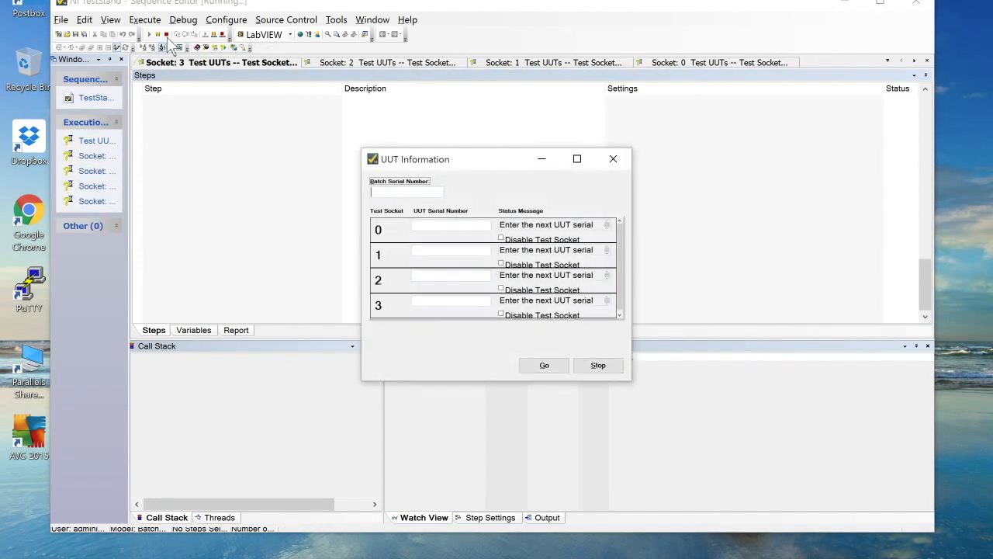
{"action": "type", "text": "4"}
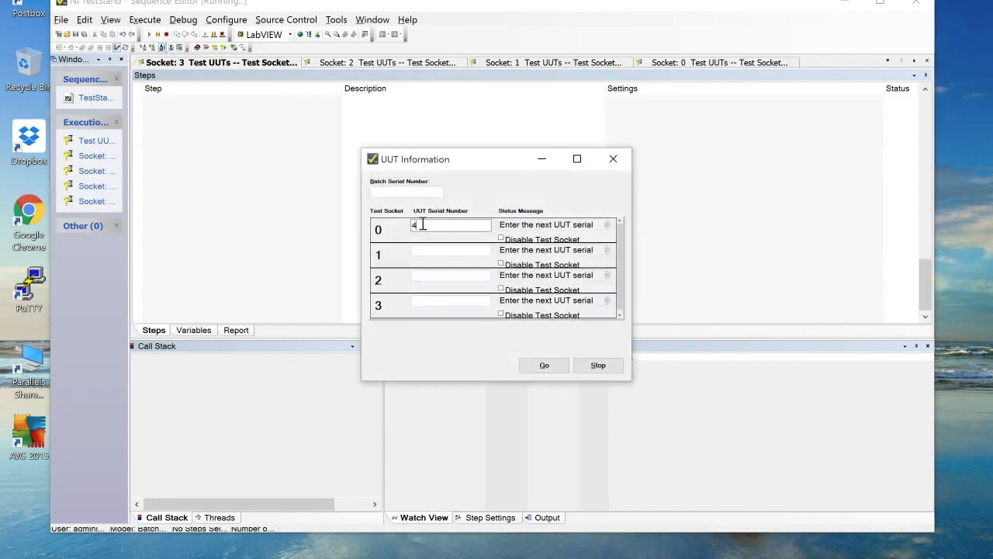
{"action": "type", "text": "555"}
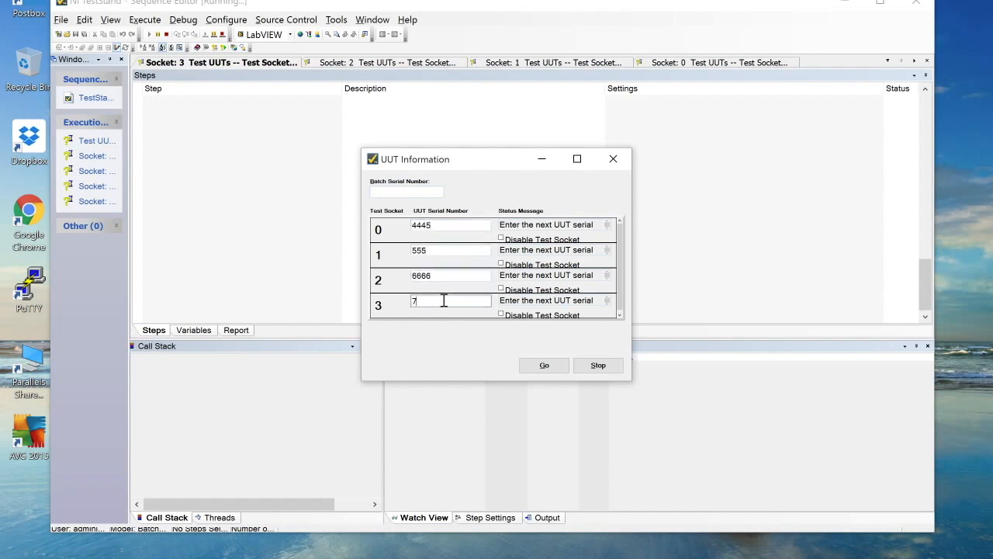
{"action": "left_click", "coordinate": [544, 365]}
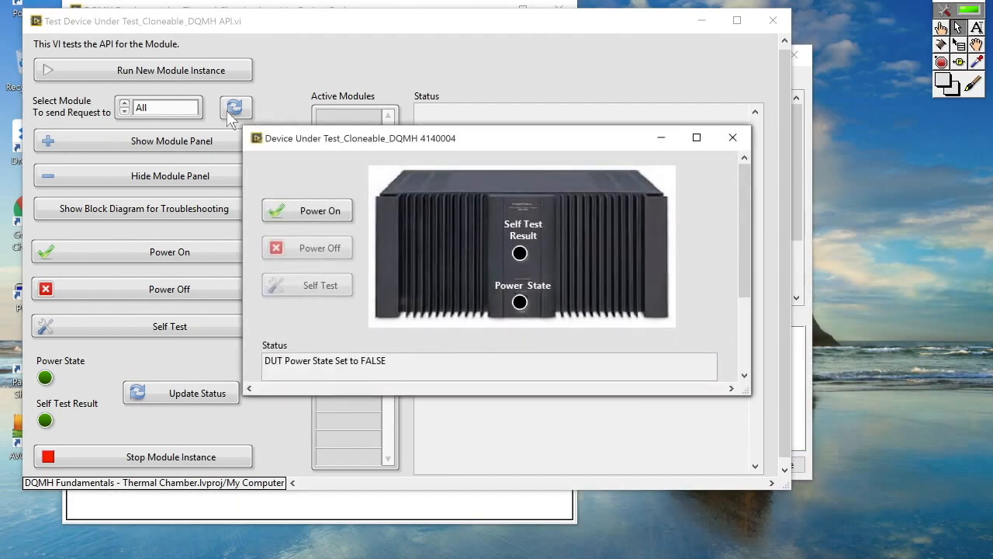
Refresh the DUT API tester's Active Modules list to show the four running DUT clones.
{"action": "left_click", "coordinate": [306, 211]}
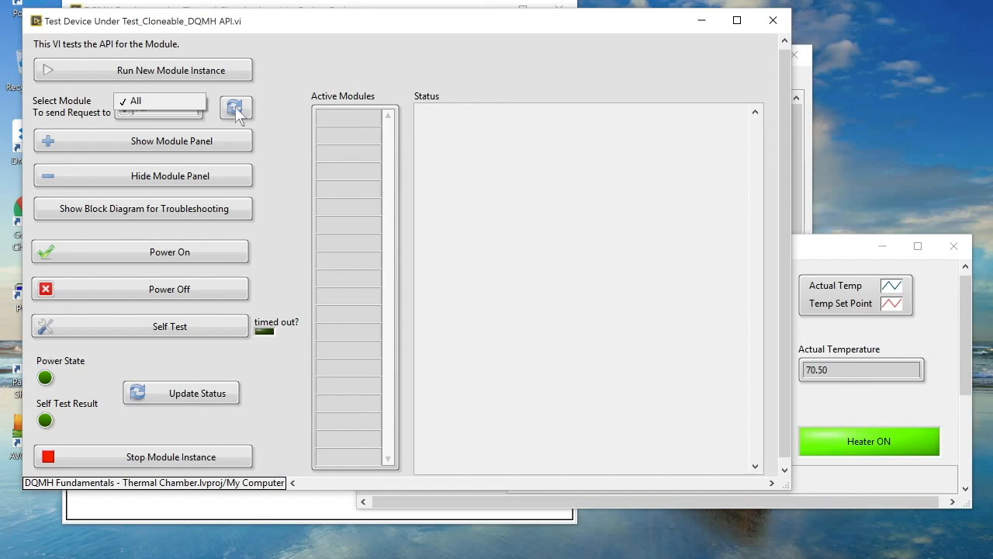
{"action": "left_click", "coordinate": [142, 70]}
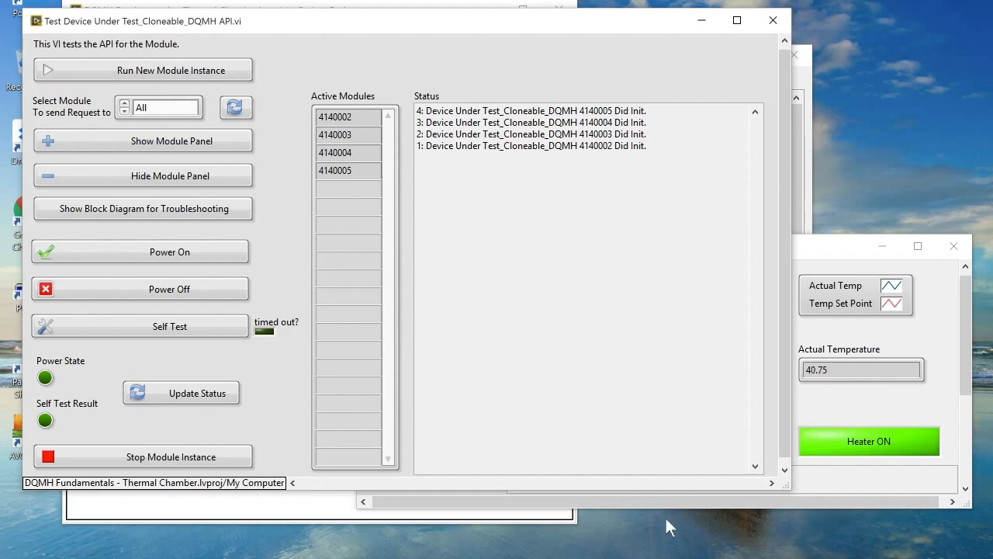
{"action": "left_click", "coordinate": [169, 456]}
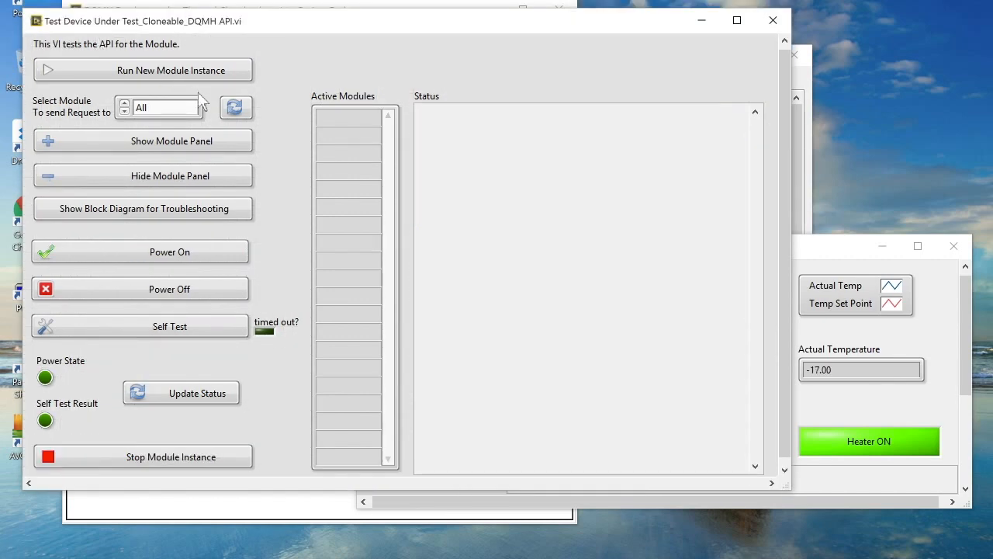
{"action": "left_click", "coordinate": [236, 107]}
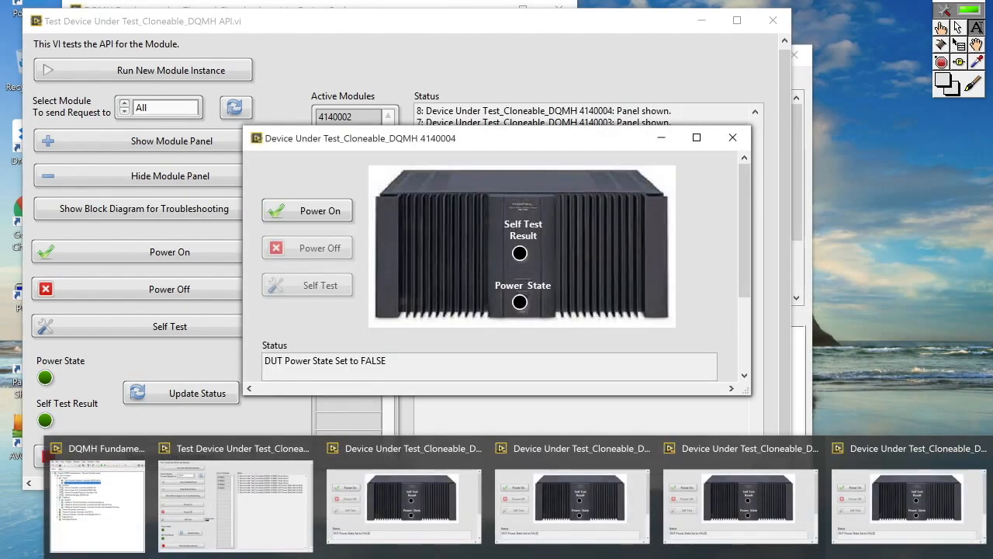
{"action": "left_click", "coordinate": [307, 210]}
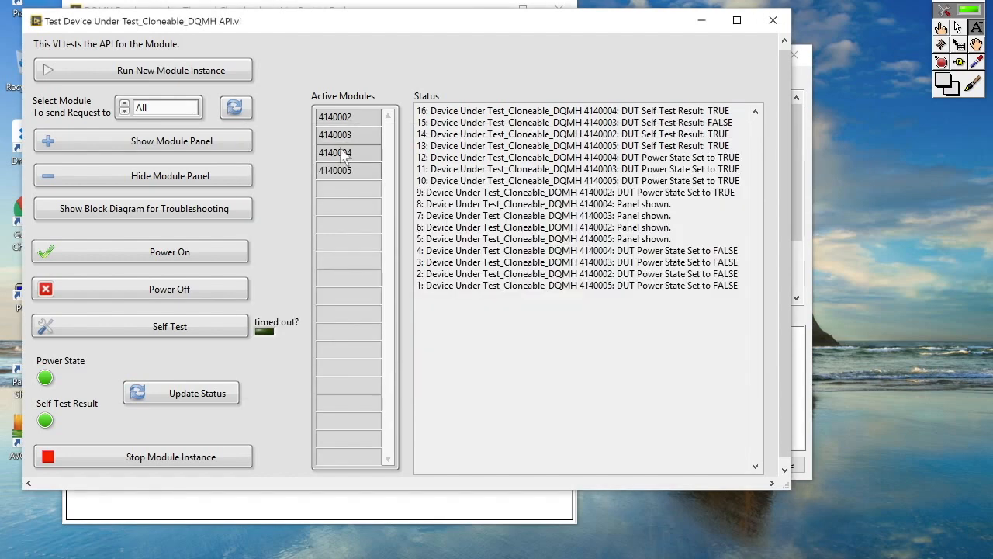
{"action": "left_click", "coordinate": [140, 289]}
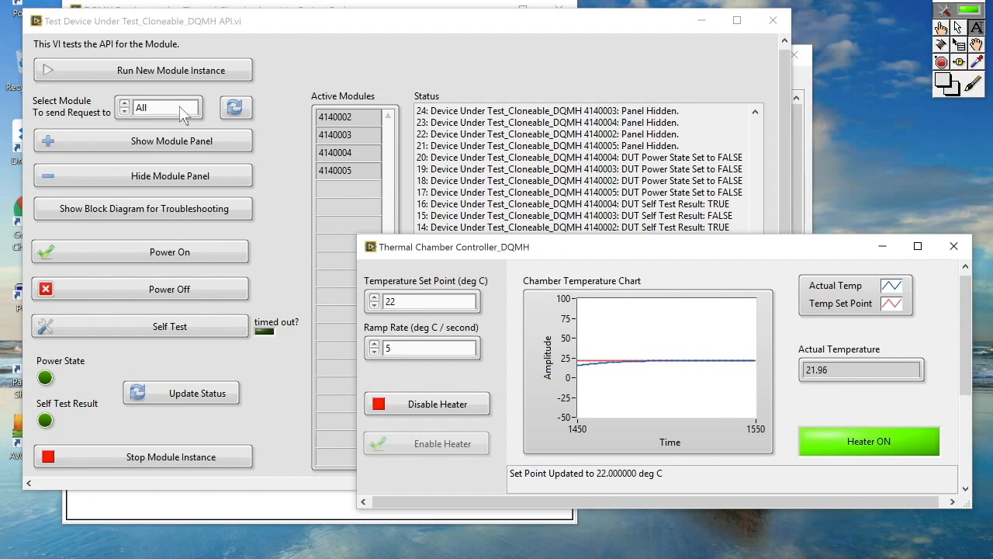
Target DUT module 4140003 and request its block diagram for troubleshooting.
{"action": "left_click", "coordinate": [163, 108]}
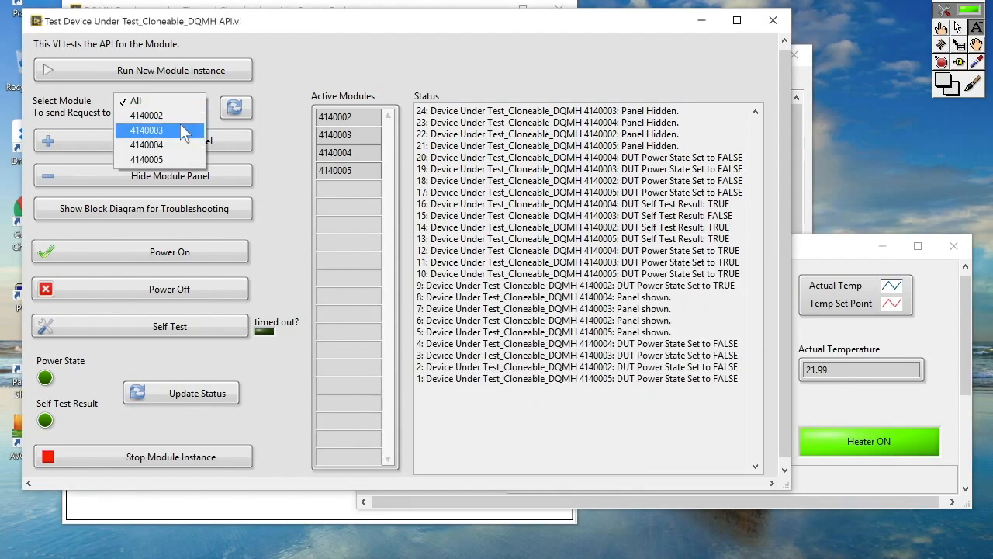
{"action": "left_click", "coordinate": [159, 130]}
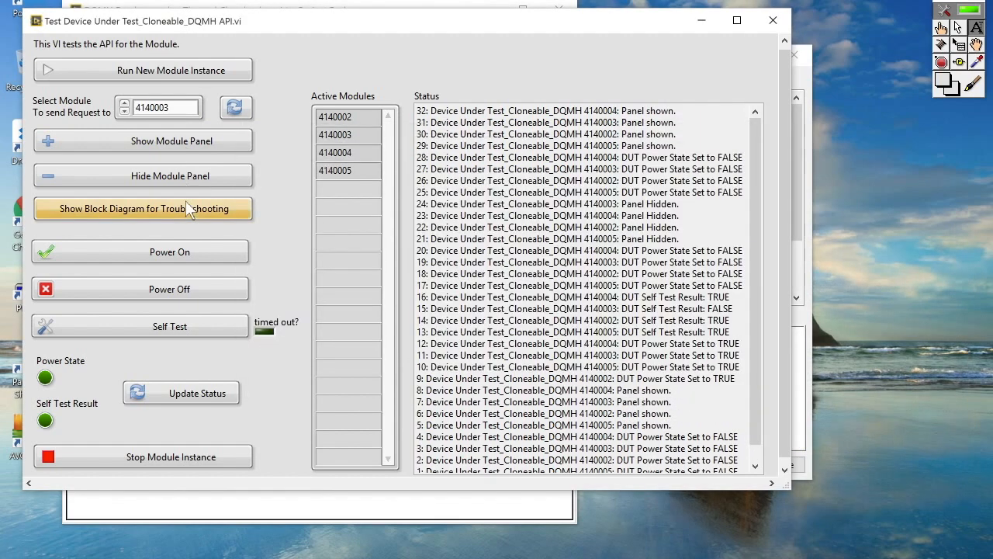
{"action": "left_click", "coordinate": [143, 208]}
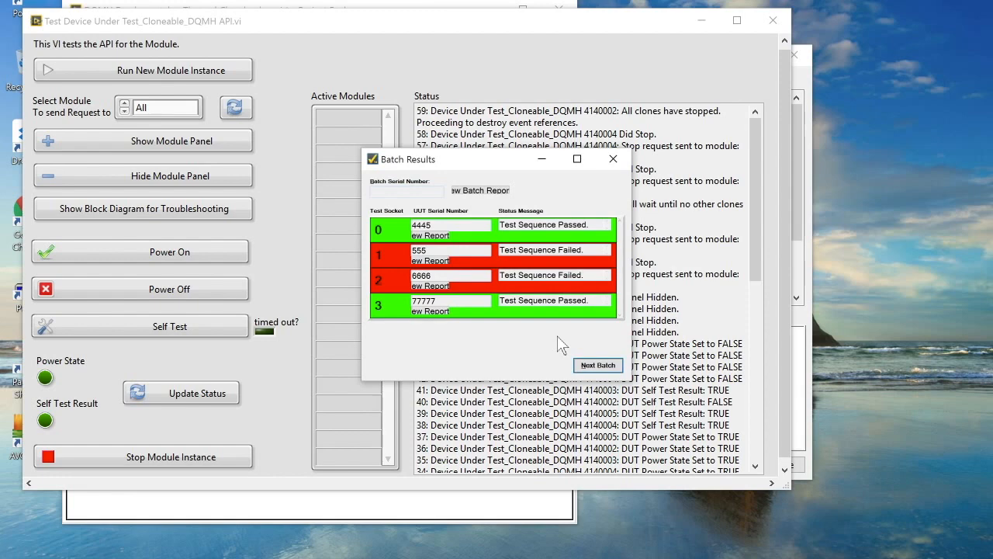
Dismiss the Batch Results with Next Batch, then stop batch testing in UUT Information.
{"action": "left_click", "coordinate": [598, 365]}
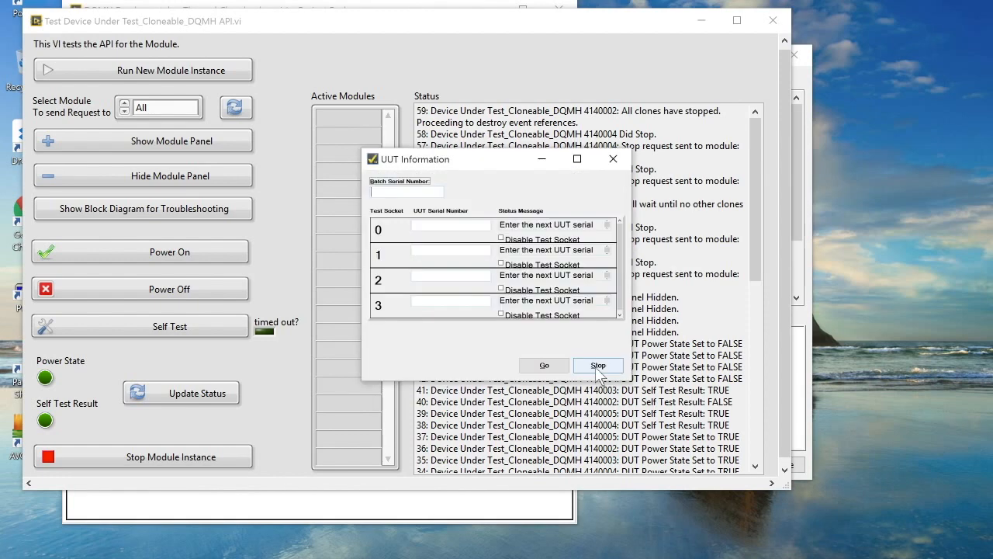
{"action": "left_click", "coordinate": [597, 364]}
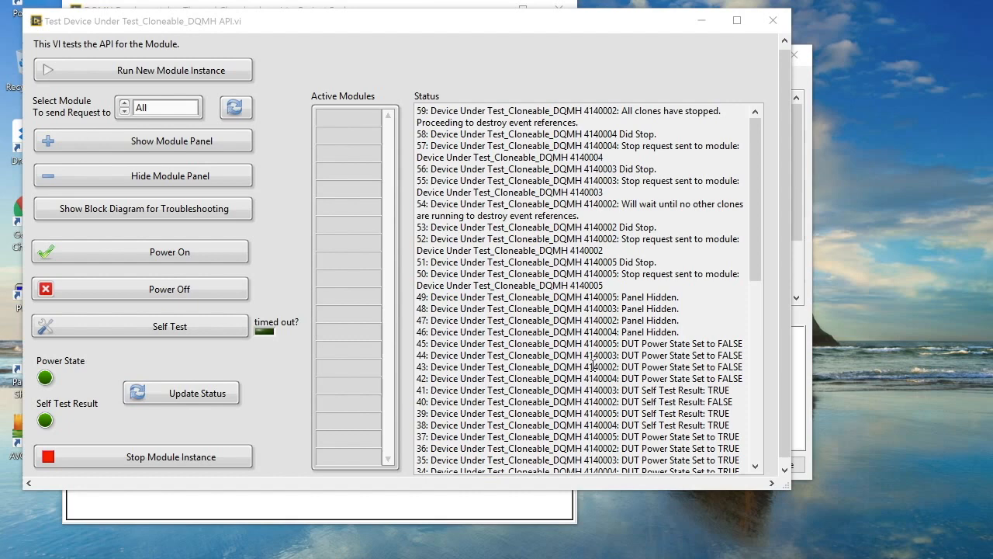
{"action": "mouse_move", "coordinate": [339, 377]}
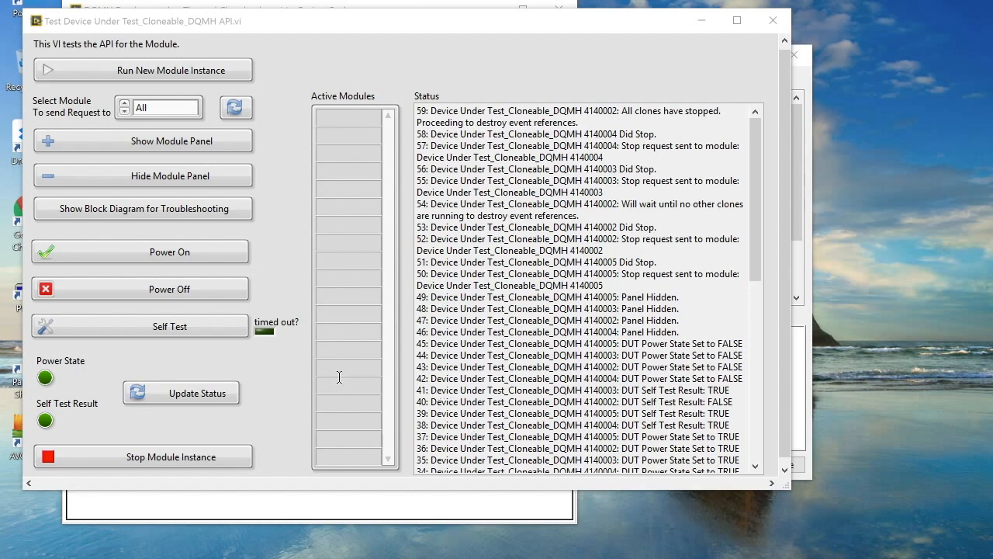
{"action": "mouse_move", "coordinate": [232, 368]}
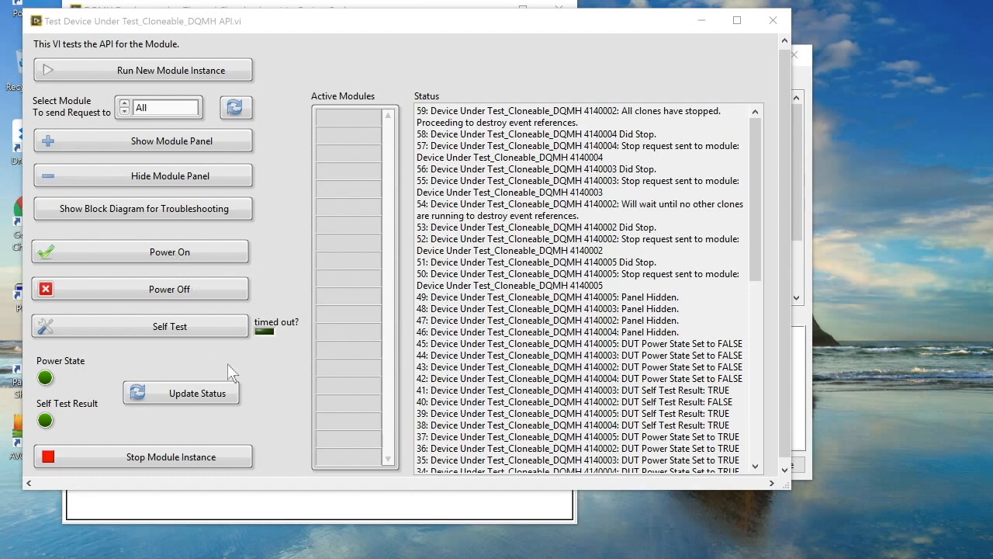
{"action": "mouse_move", "coordinate": [267, 325]}
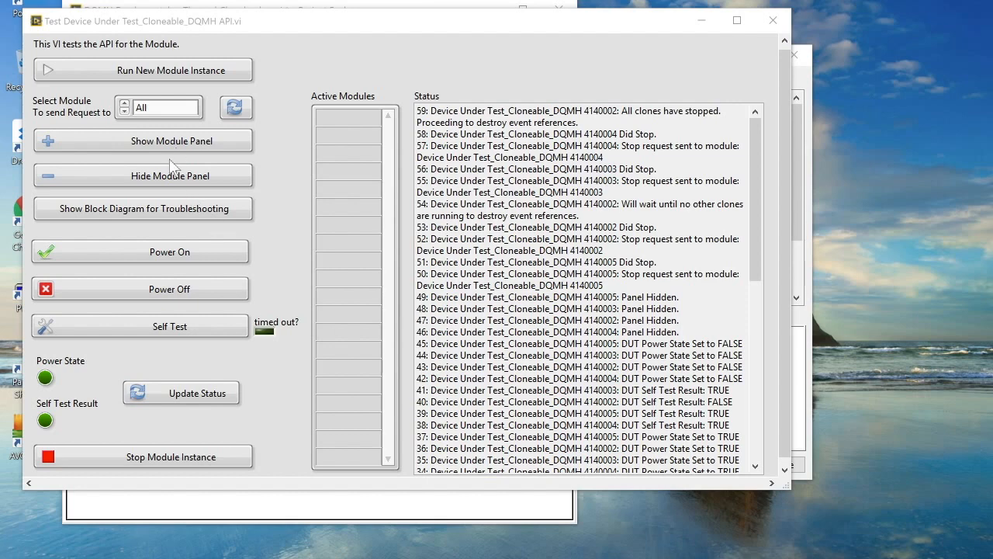
{"action": "mouse_move", "coordinate": [185, 140]}
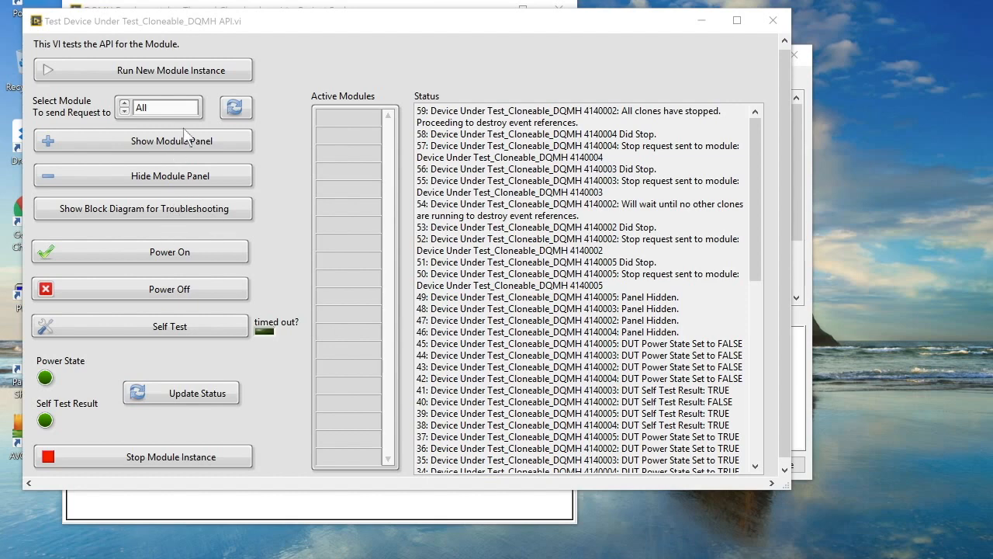